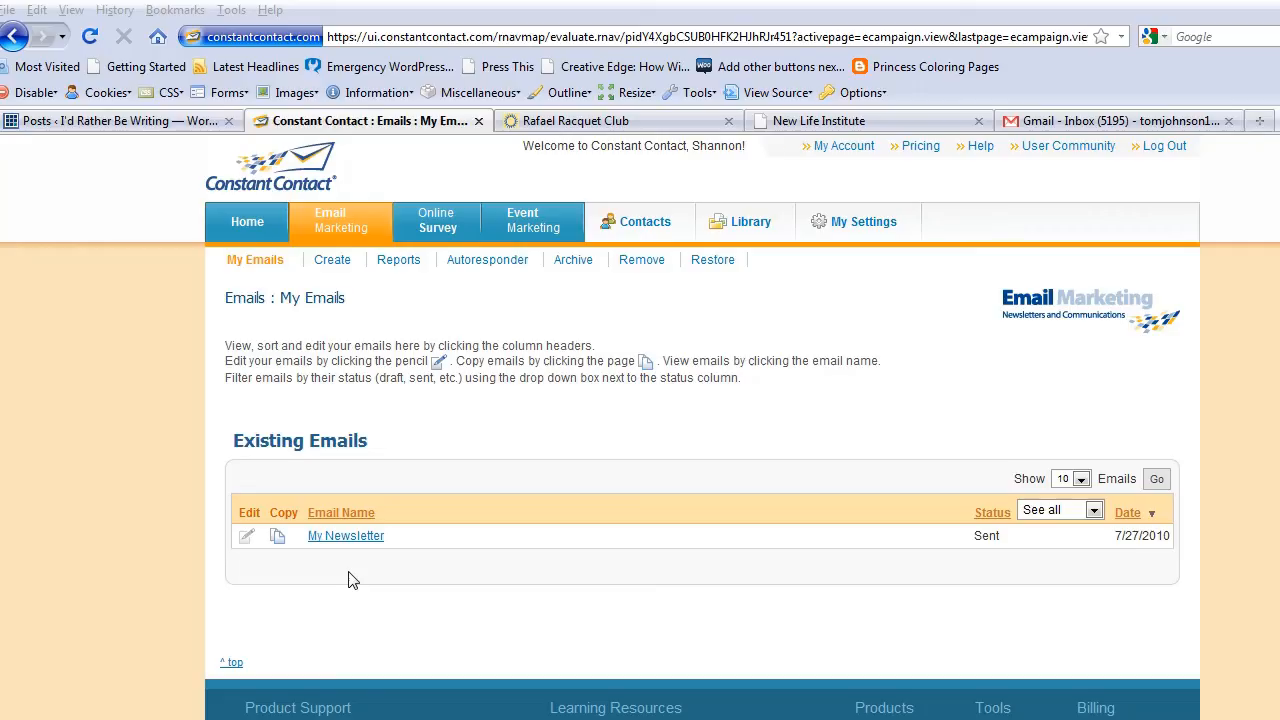
mouse_move(448, 467)
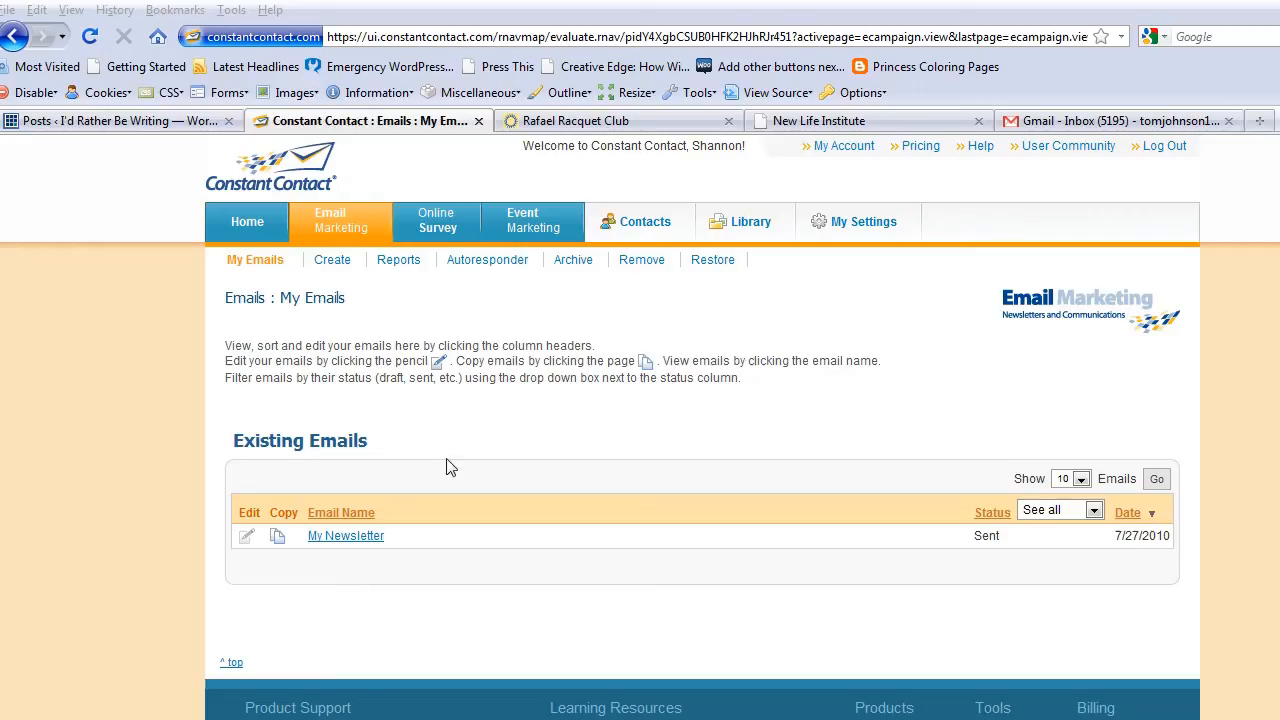
mouse_move(490, 443)
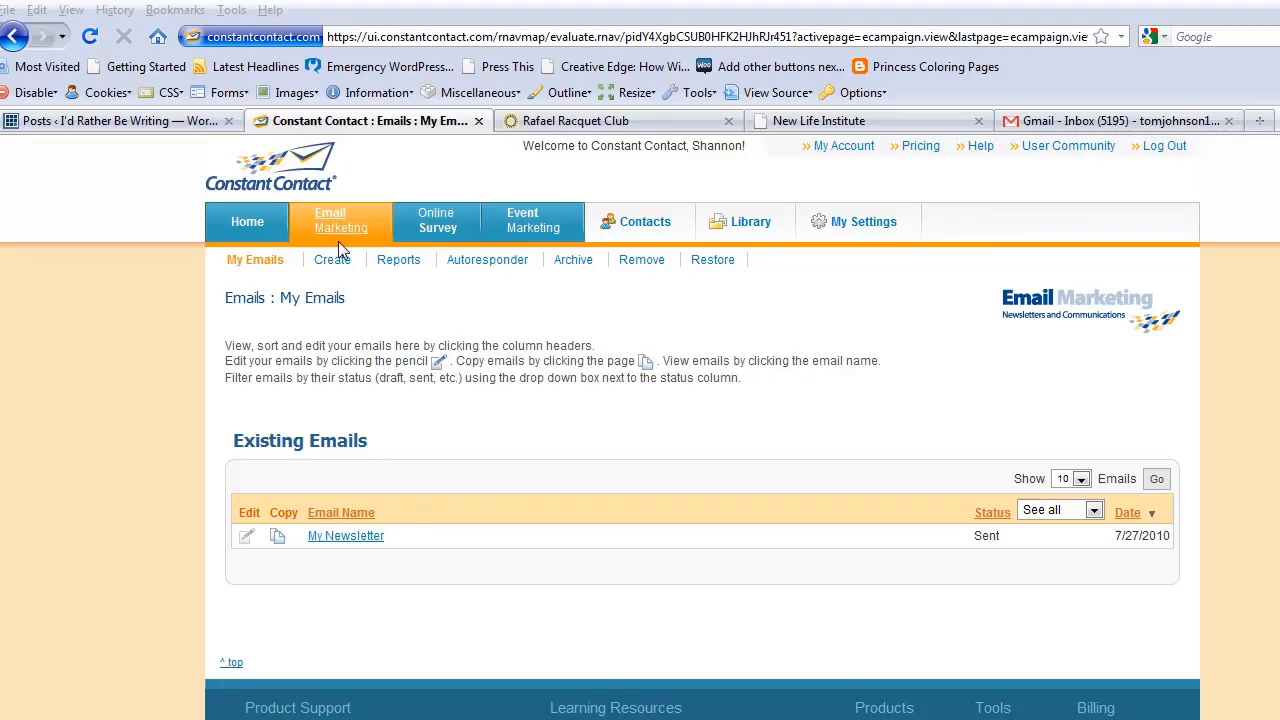
mouse_move(345, 535)
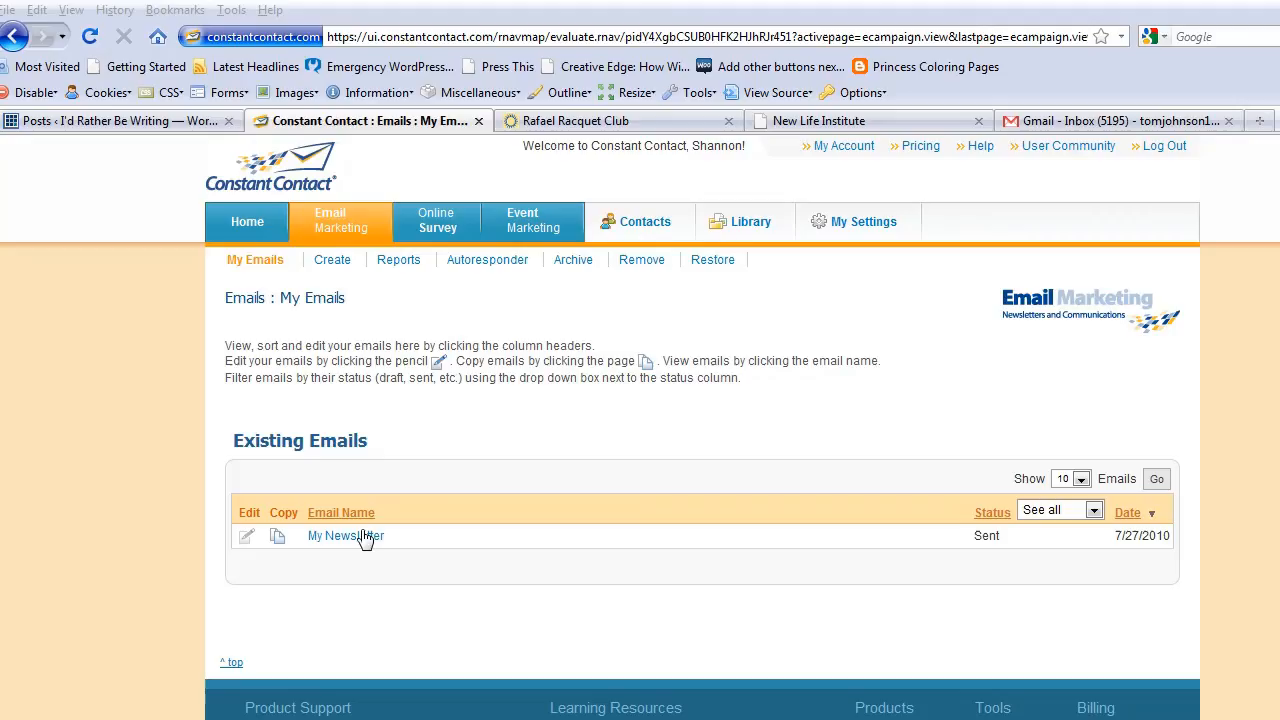
Step: Share the sent My Newsletter email through More sharing services, selecting WordPress
left_click(346, 535)
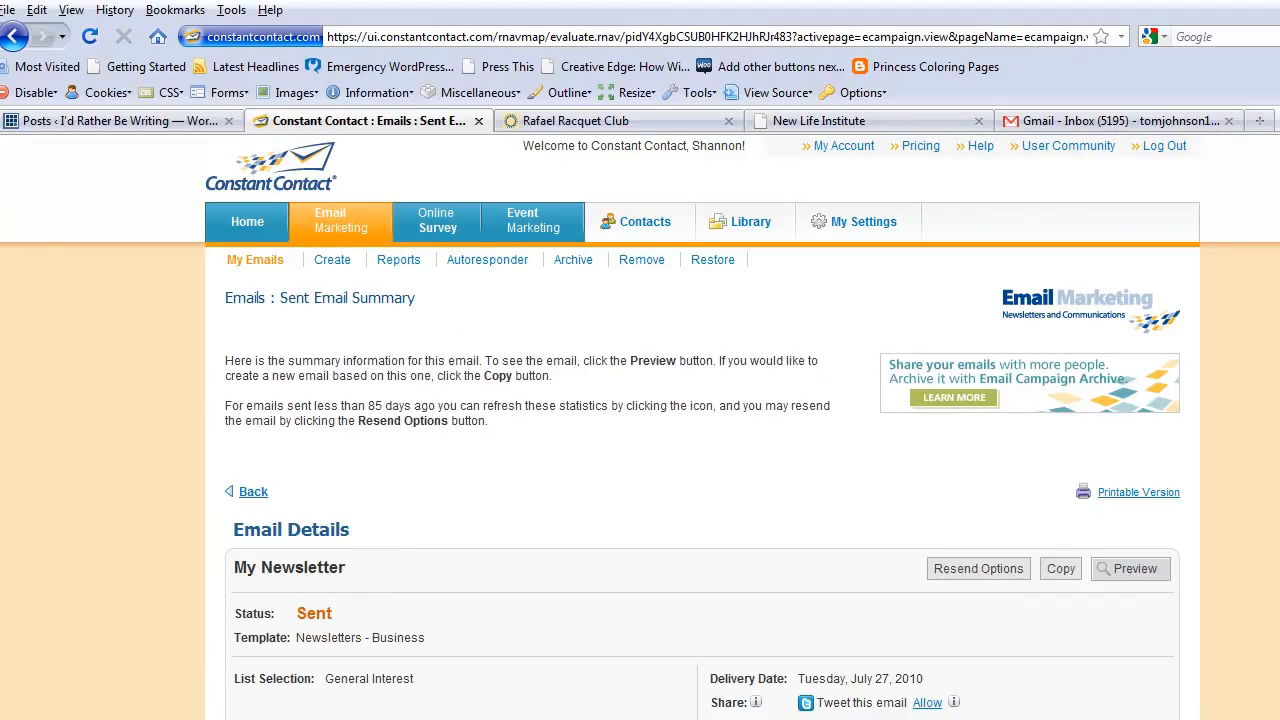
scroll("down", 3)
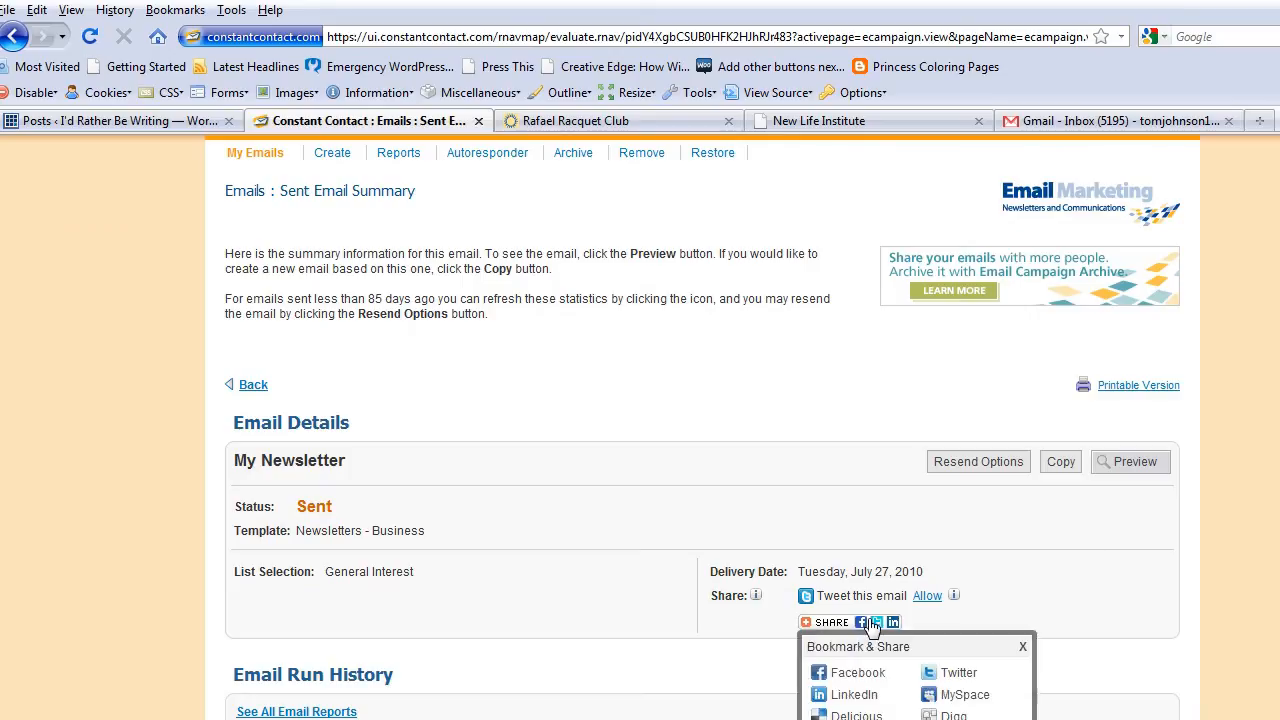
scroll("down", 3)
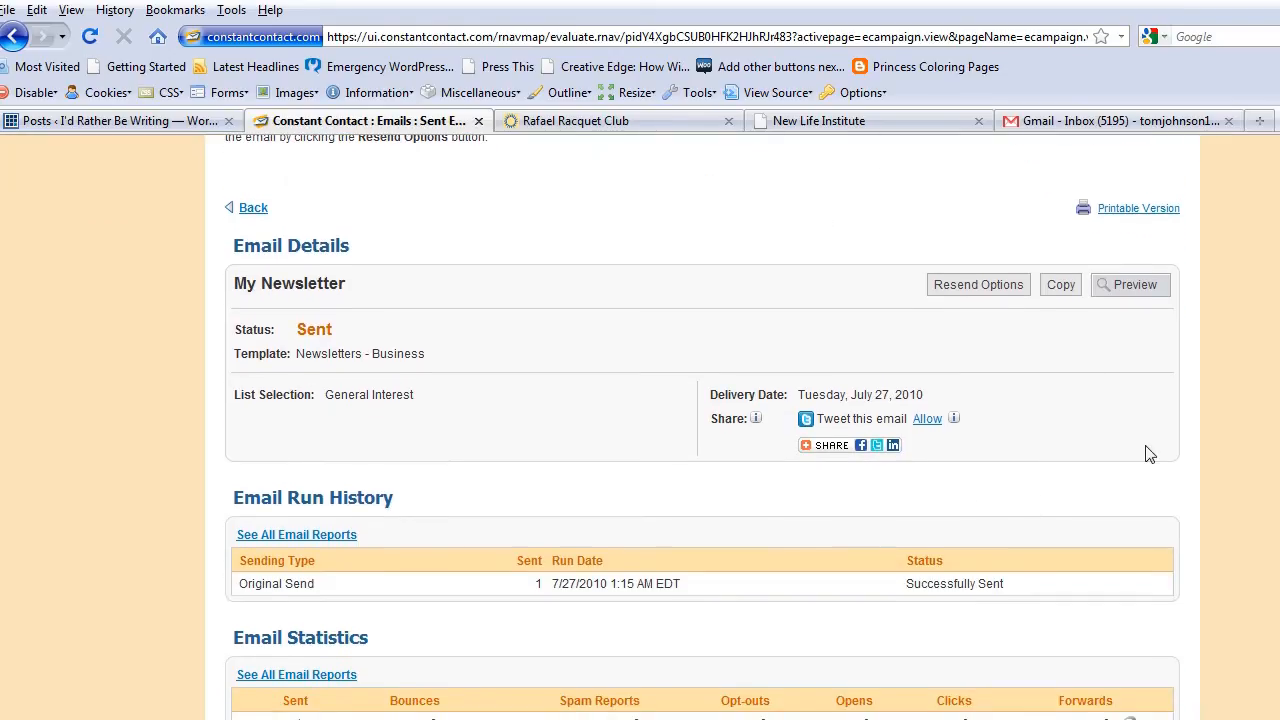
left_click(825, 445)
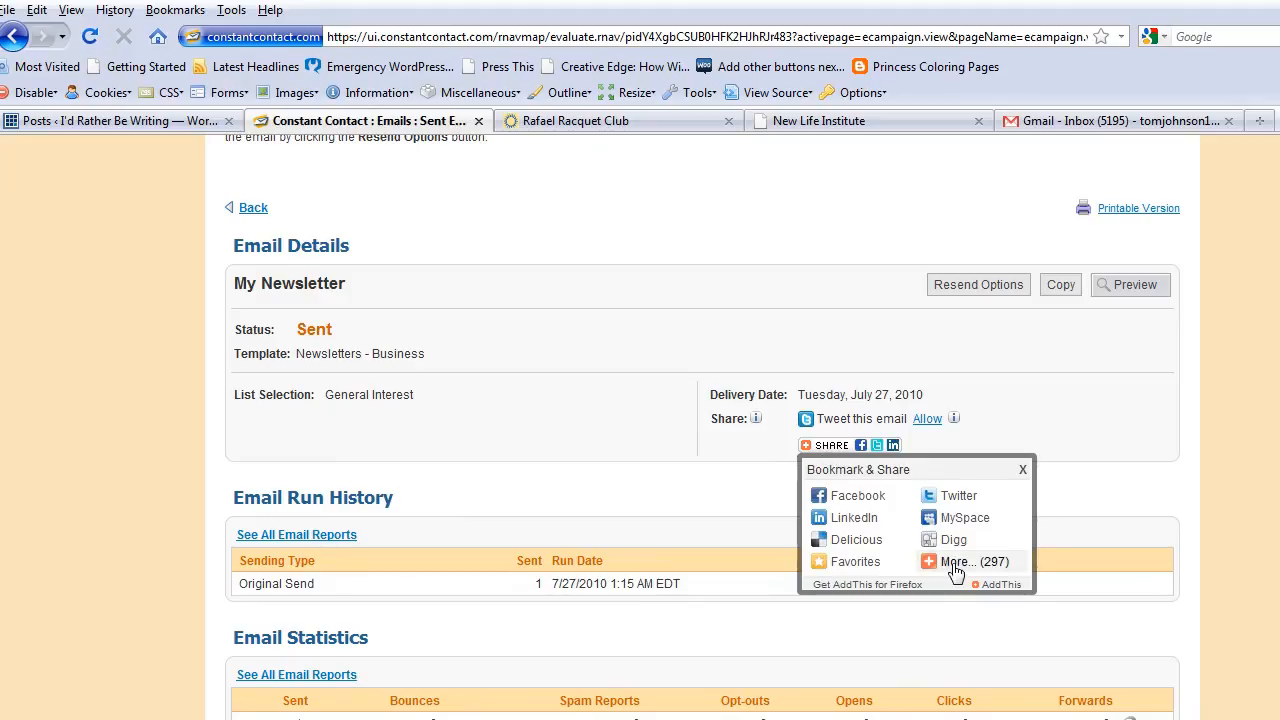
left_click(968, 561)
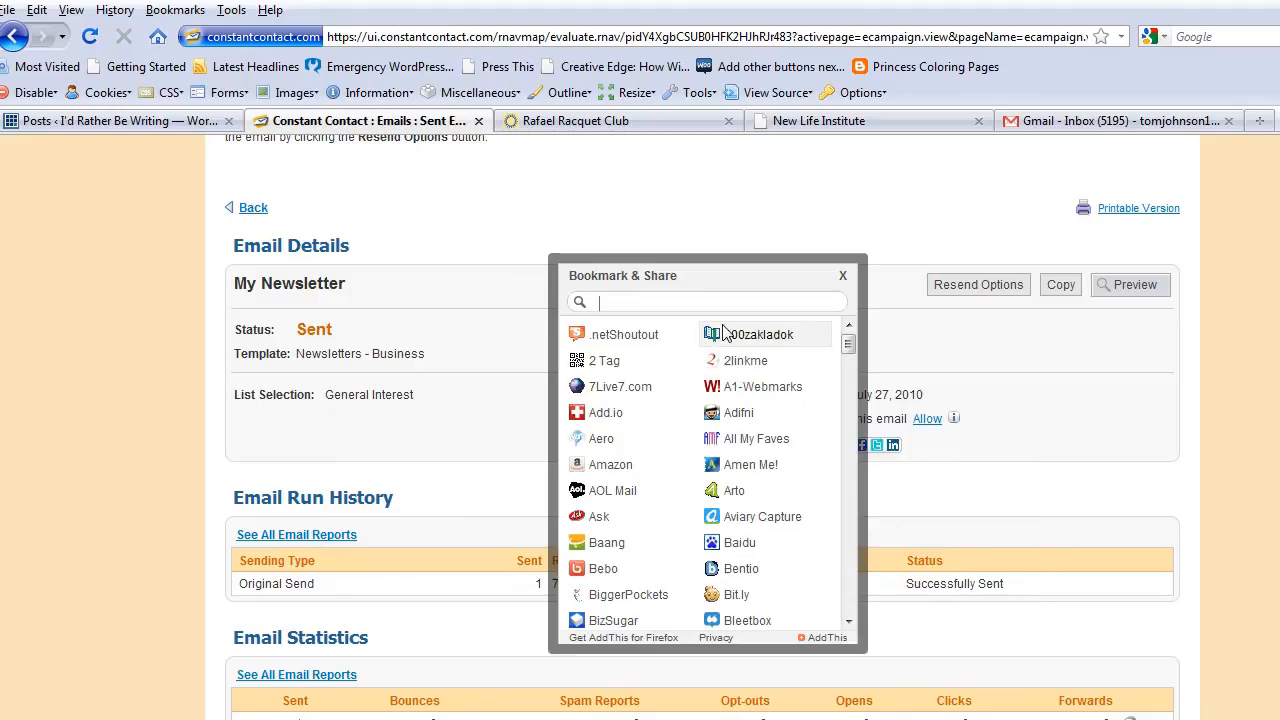
type("wordpre")
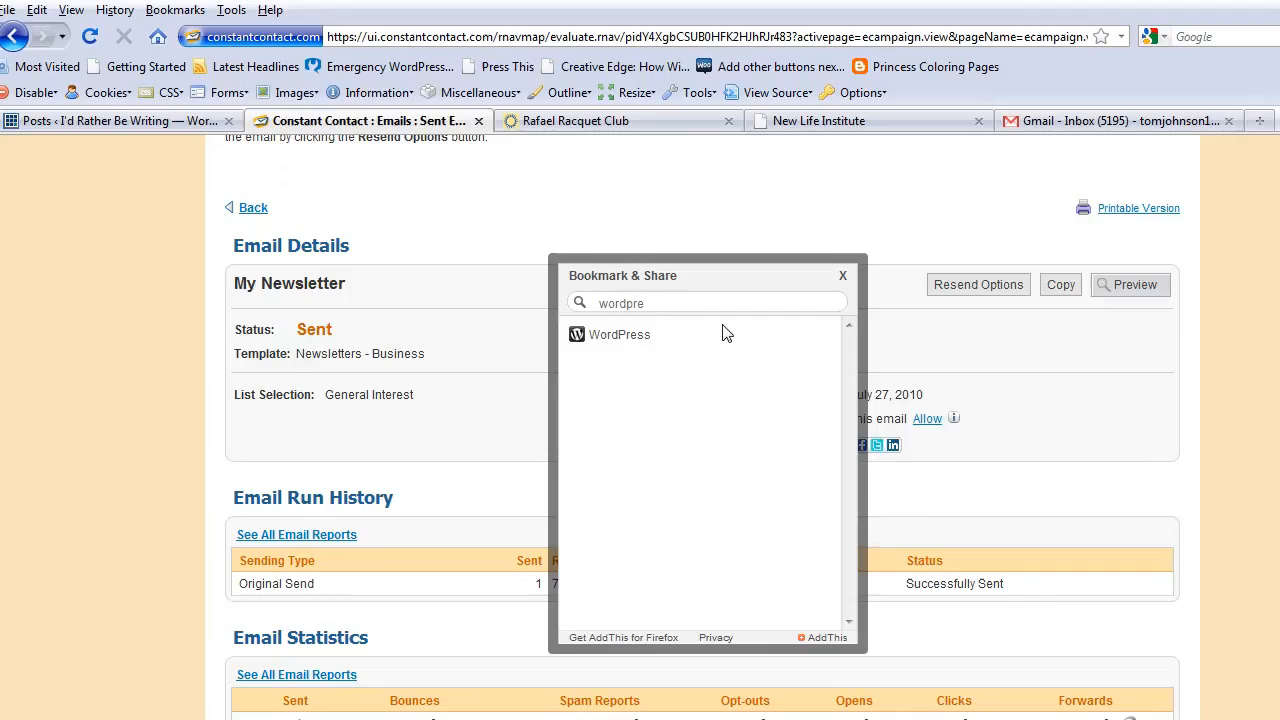
left_click(619, 334)
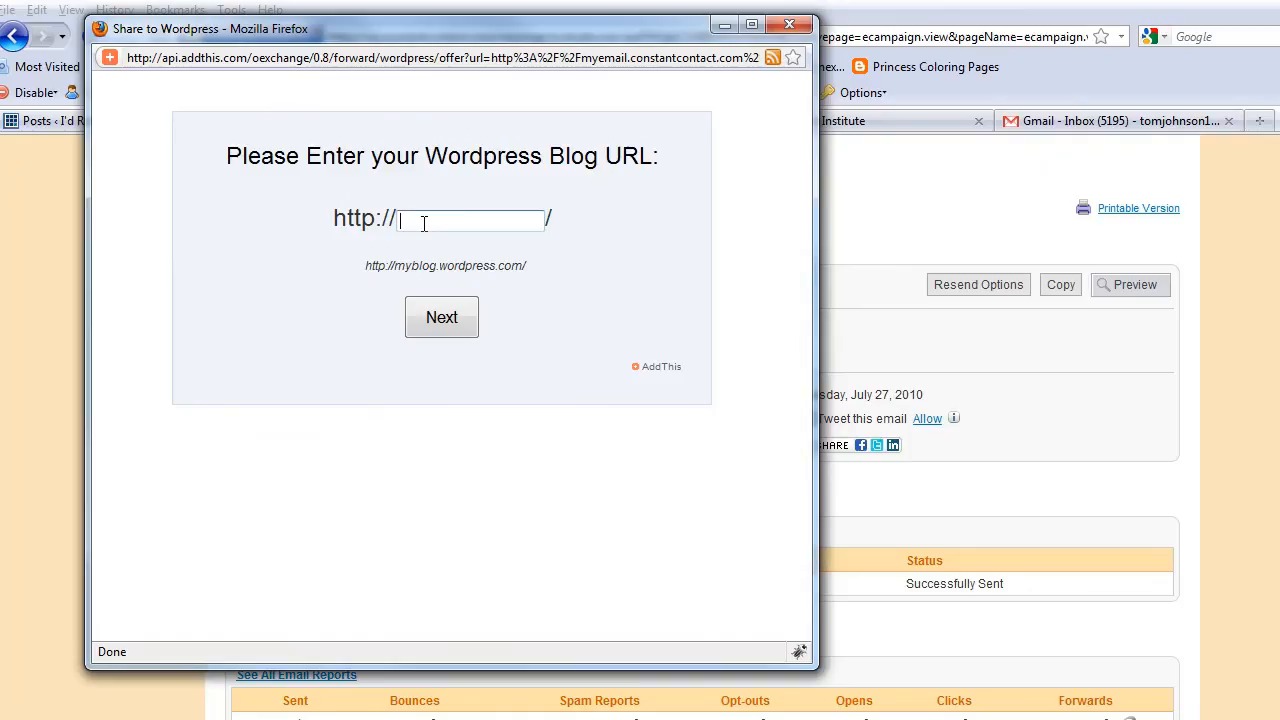
Step: Submit the WordPress blog address 'idratherbewrit…' in the share prompt
type("idratherbewriting.com")
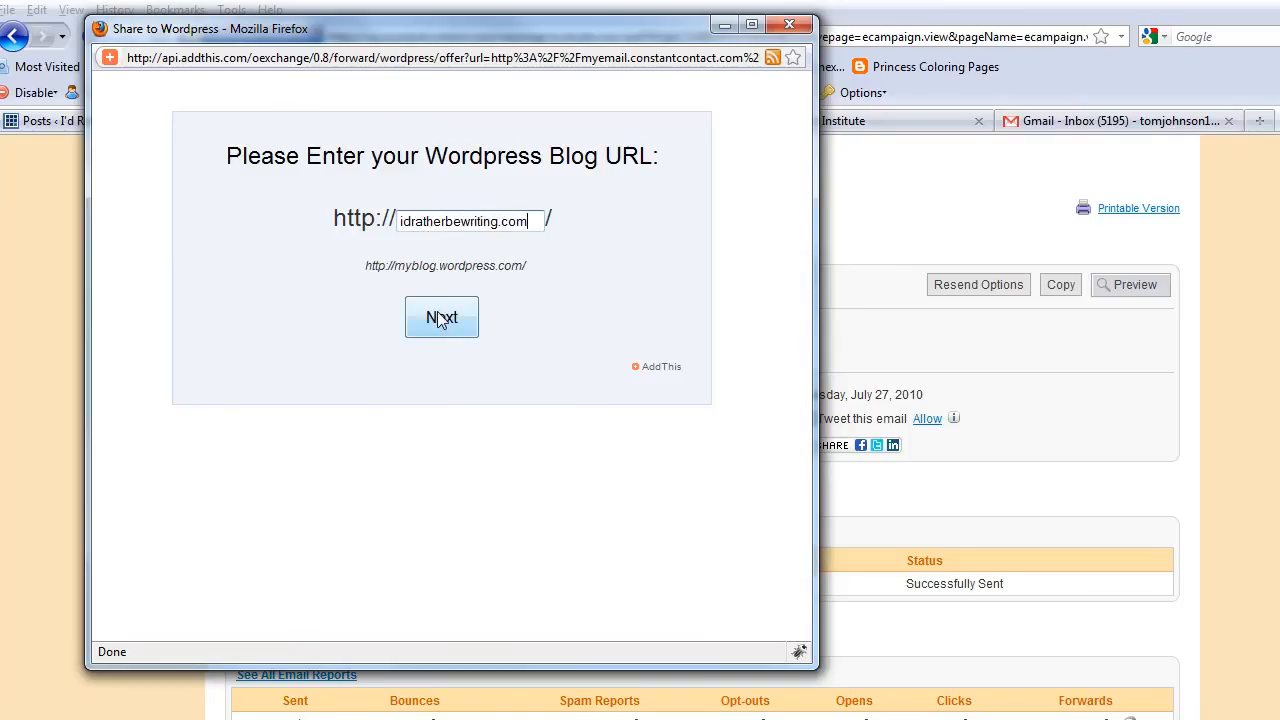
left_click(441, 317)
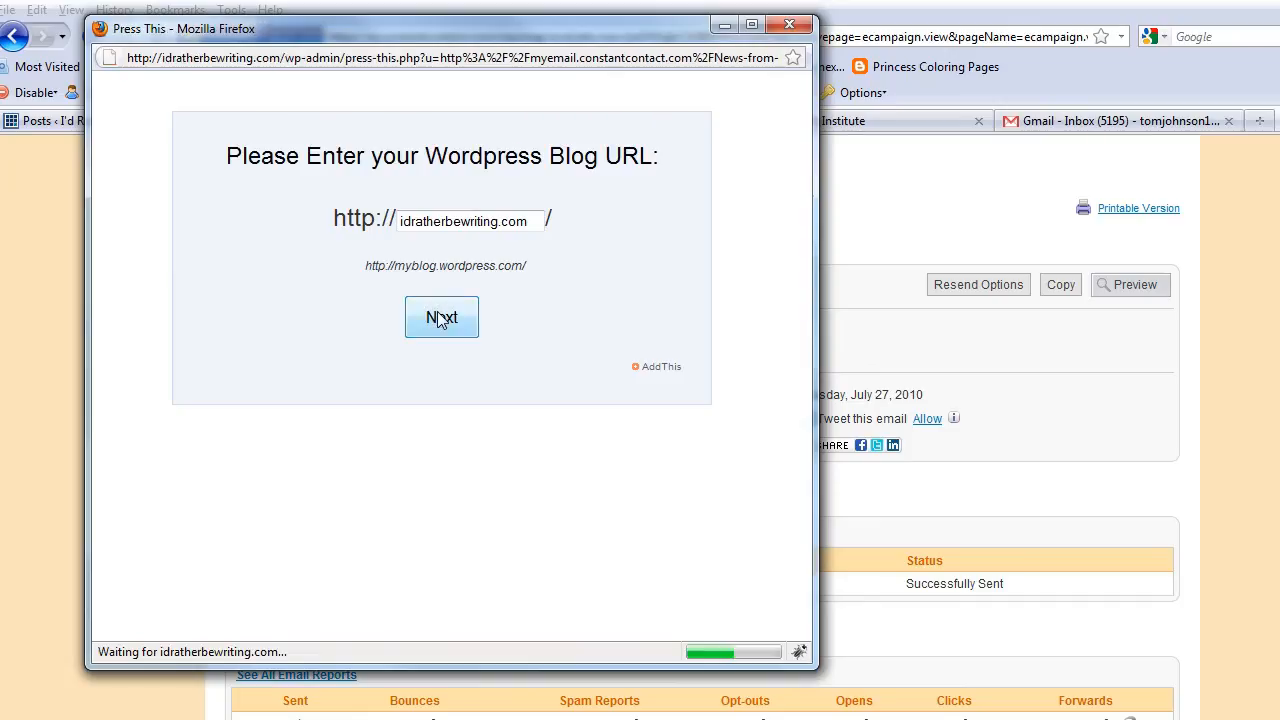
left_click(441, 317)
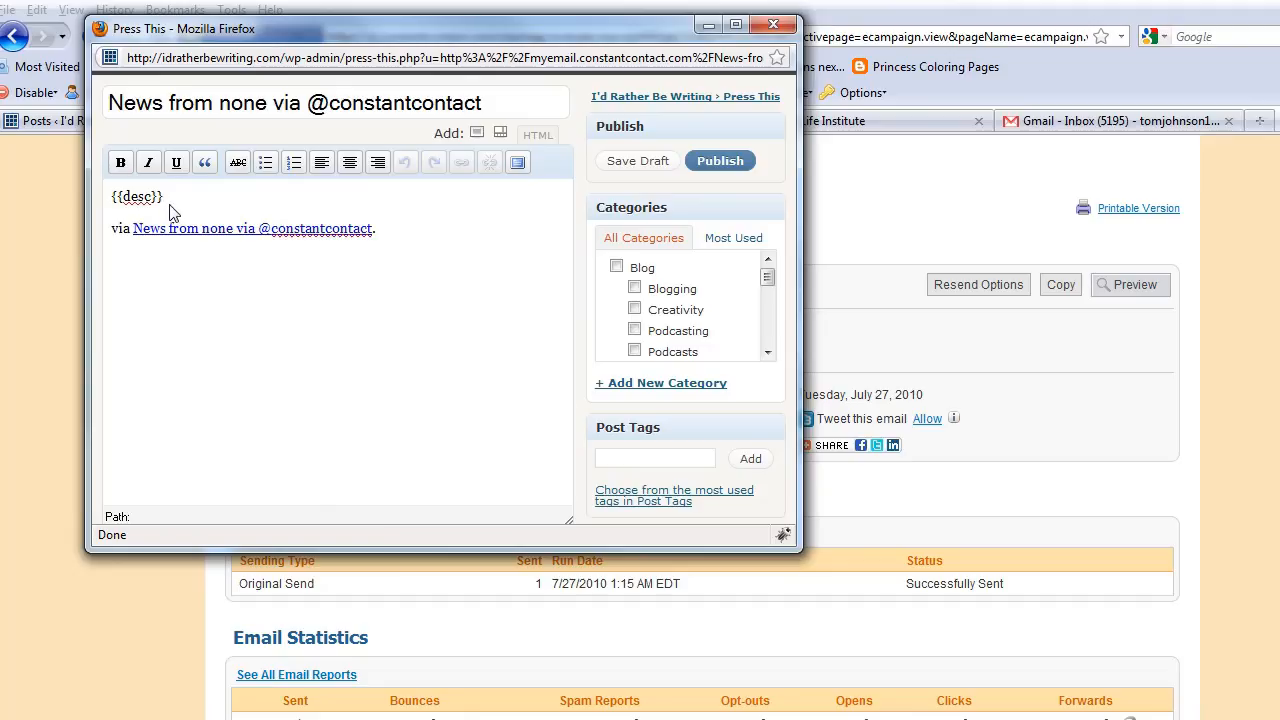
mouse_move(180, 200)
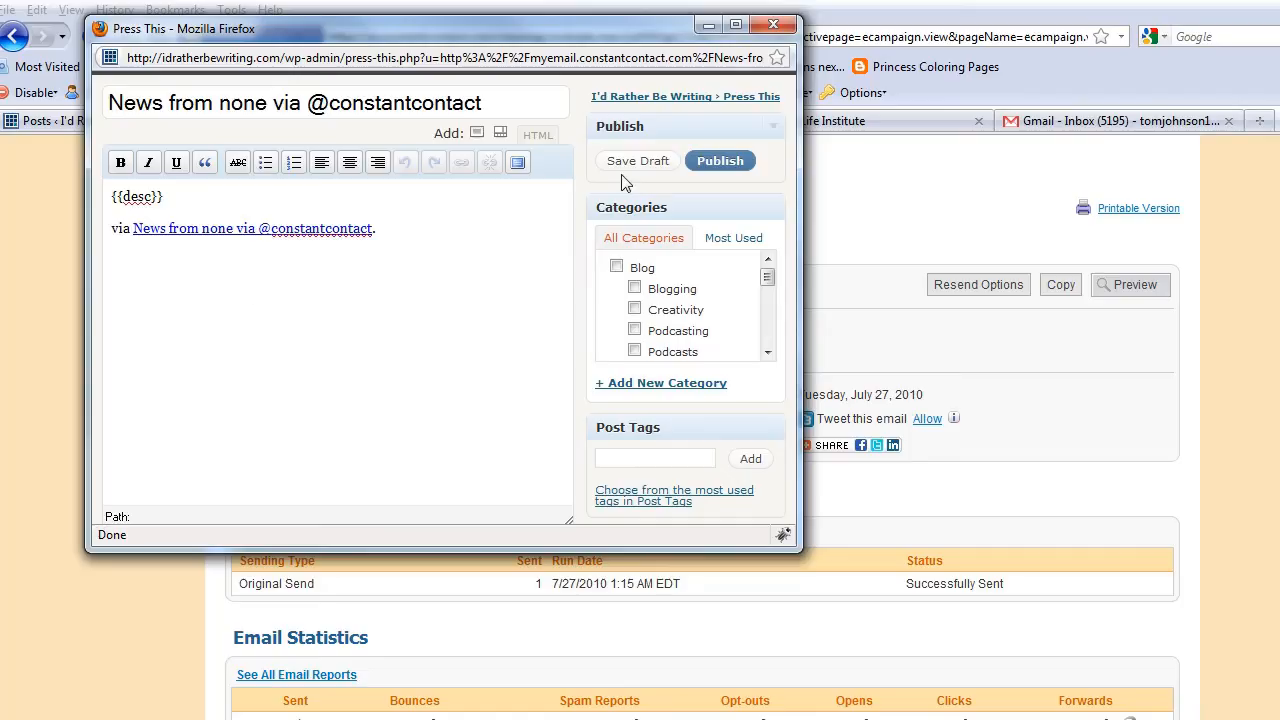
Step: Save the shared newsletter as a draft post and close the share window
left_click(637, 160)
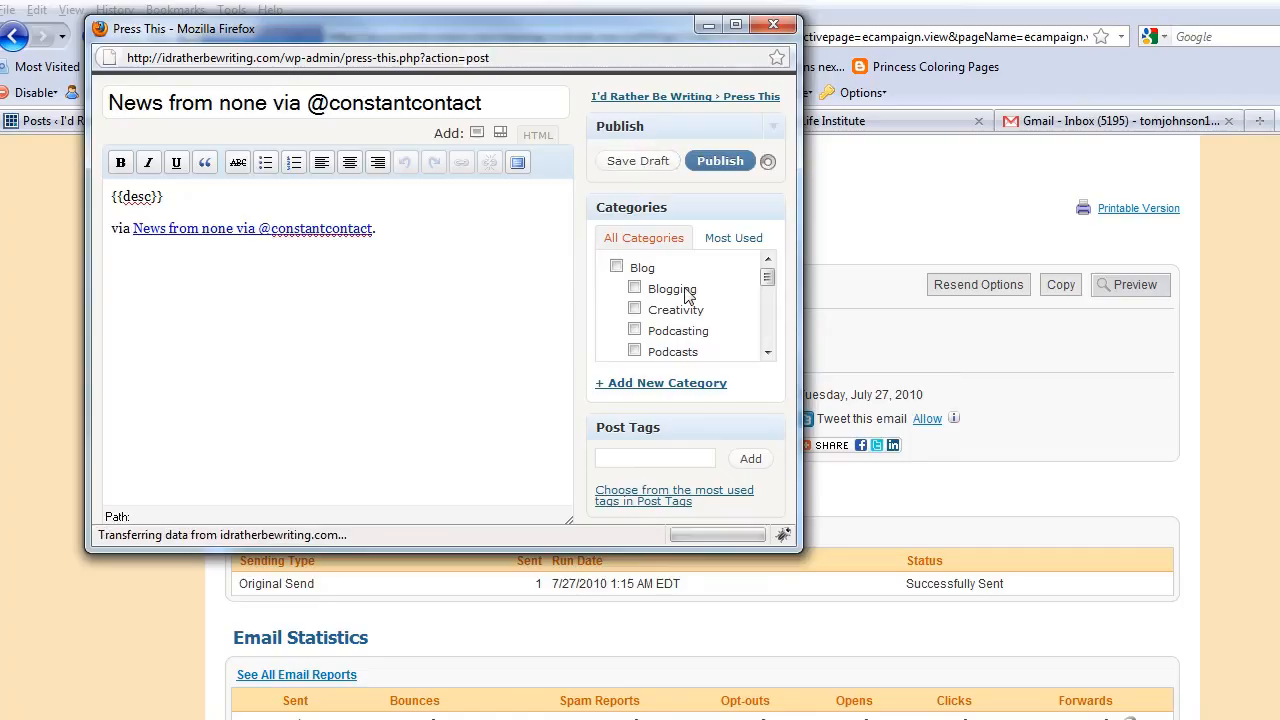
left_click(720, 160)
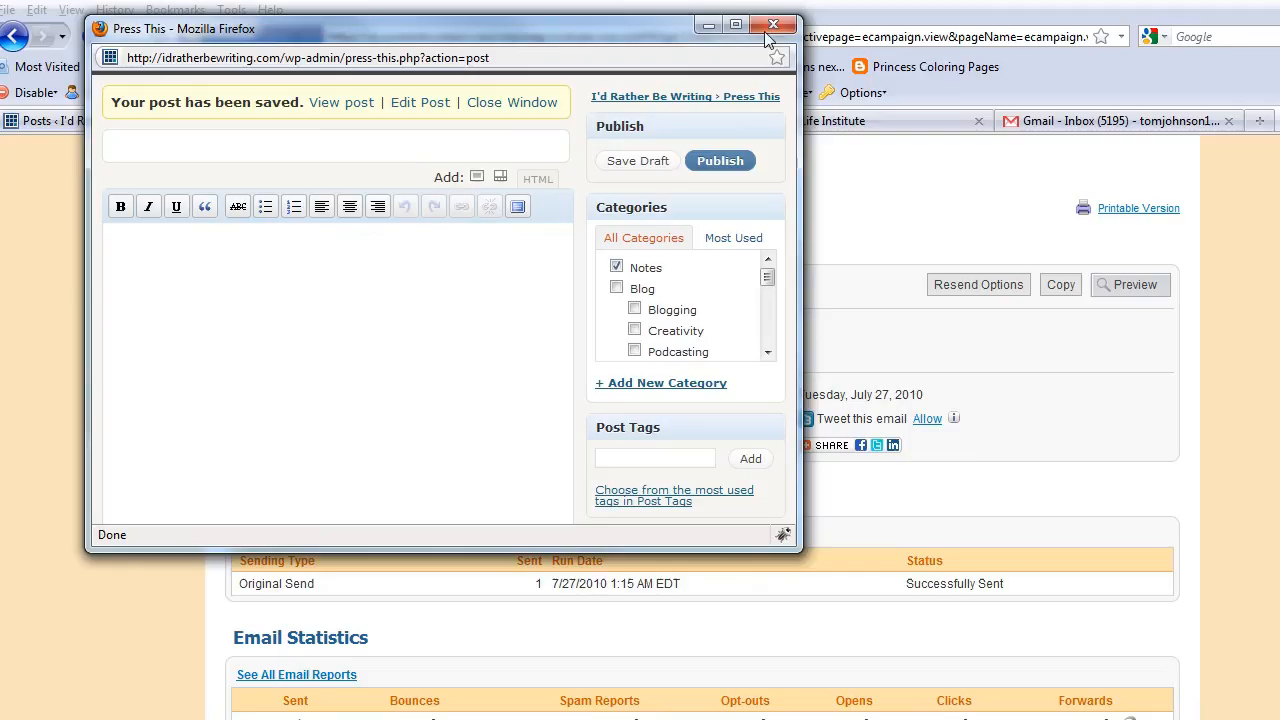
left_click(773, 24)
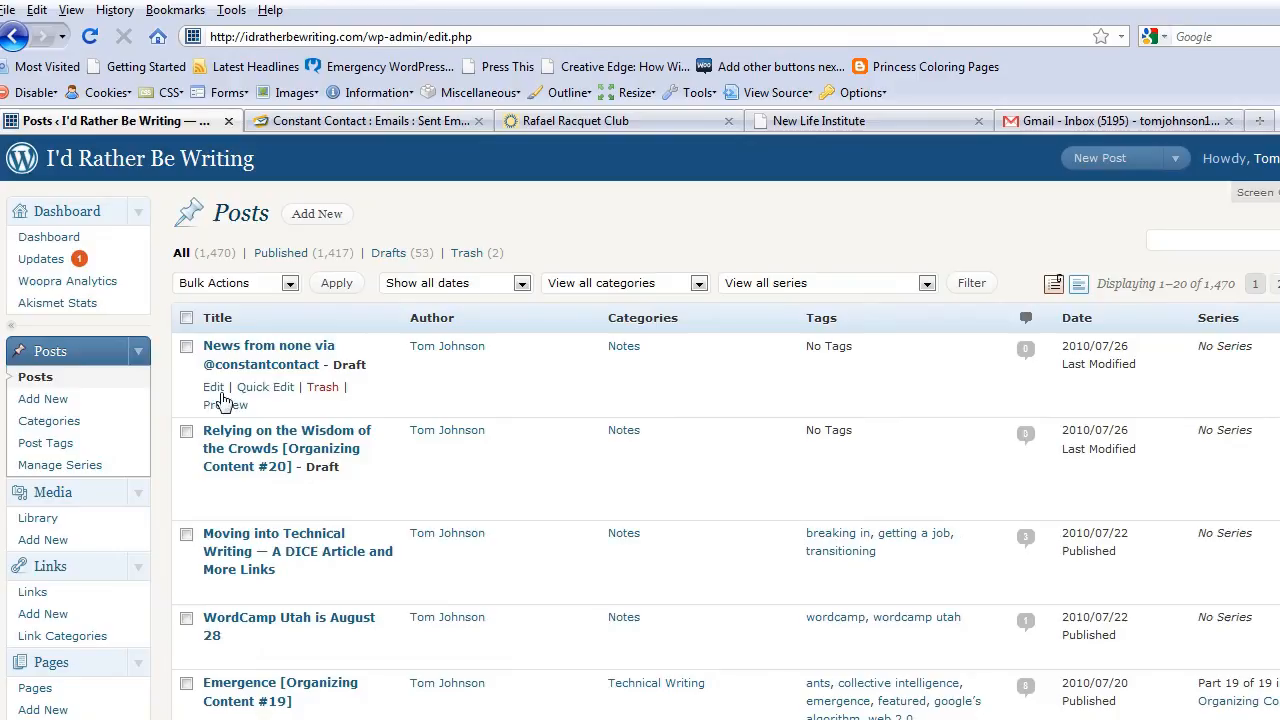
mouse_move(213, 387)
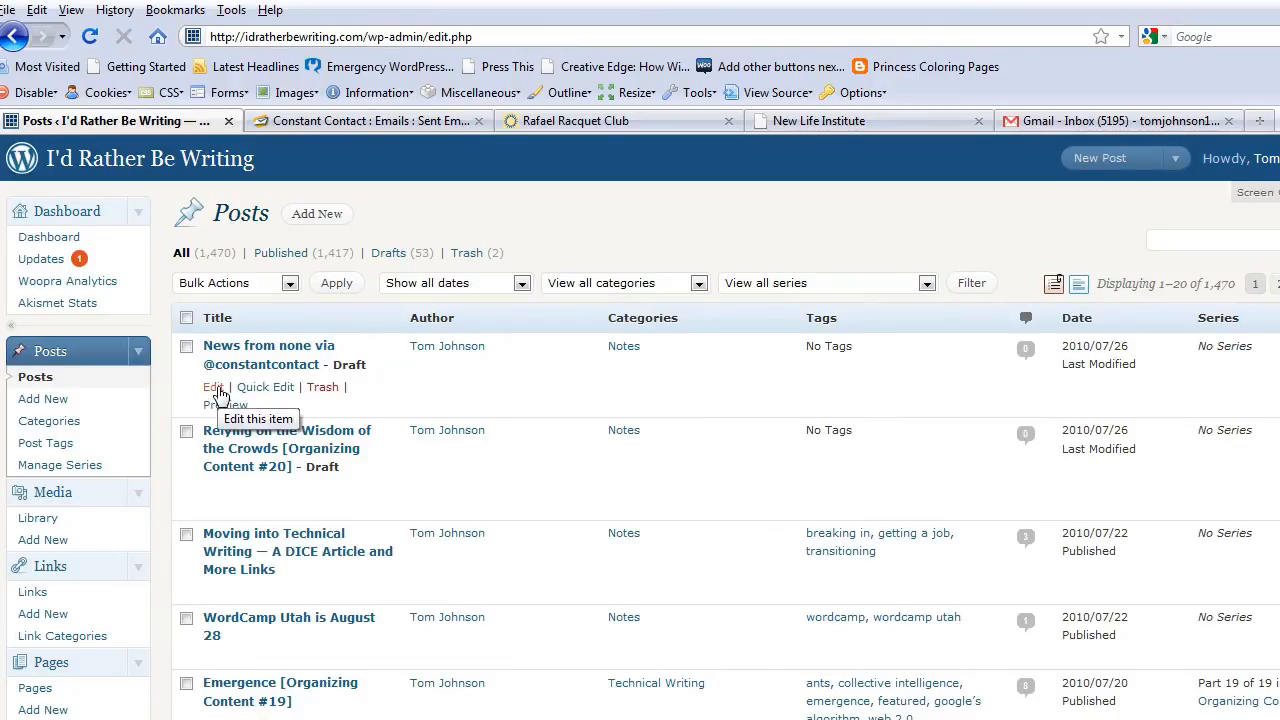
Step: Preview the Constant Contact draft post, follow its newsletter link, then go back
left_click(213, 387)
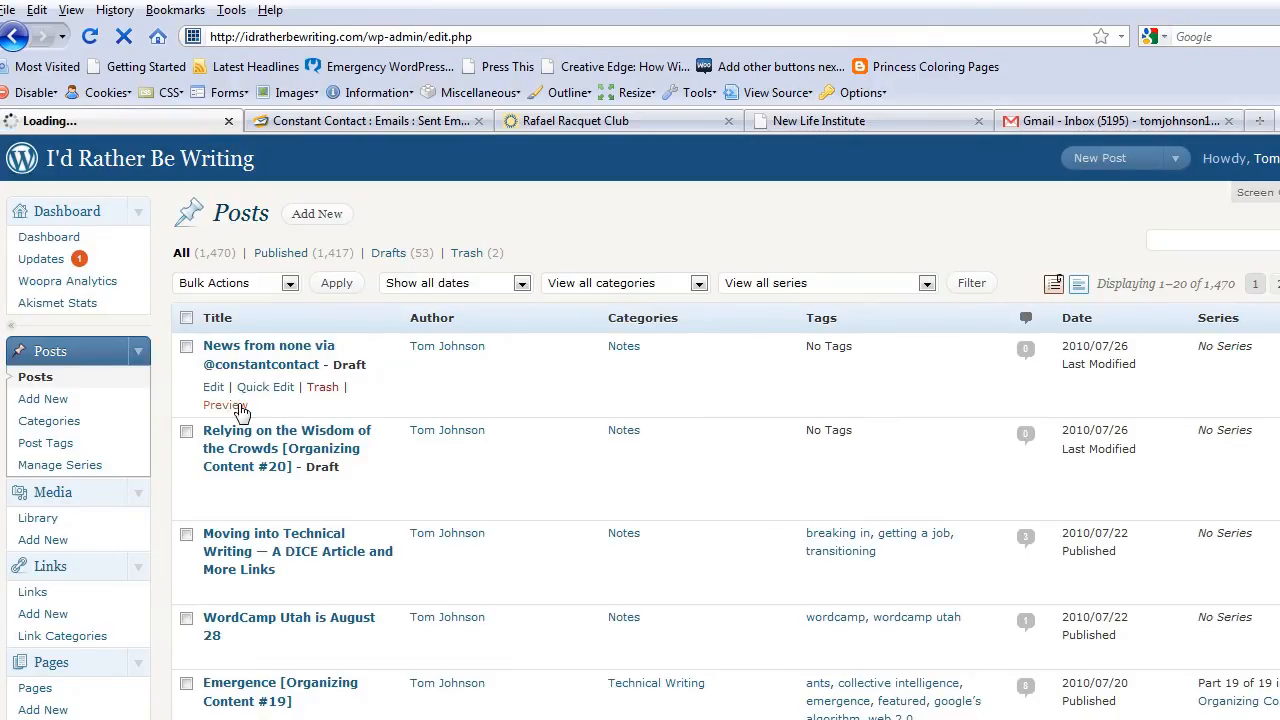
left_click(225, 405)
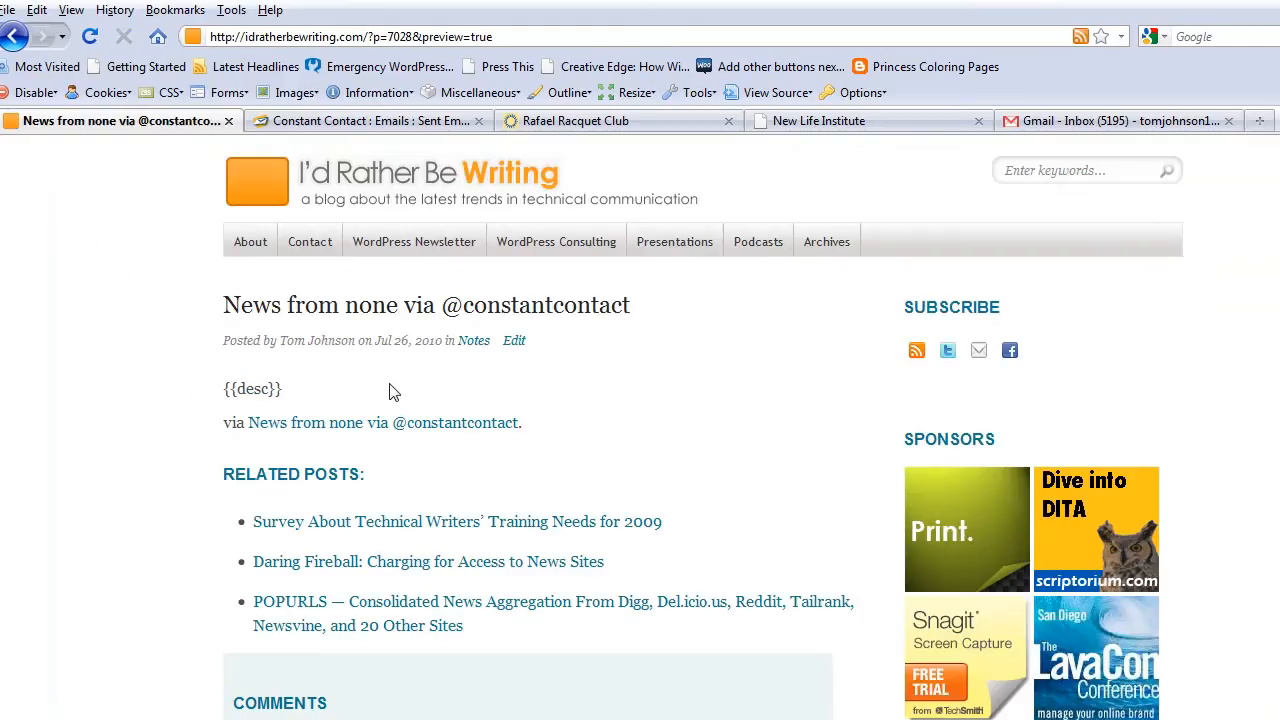
left_click(383, 422)
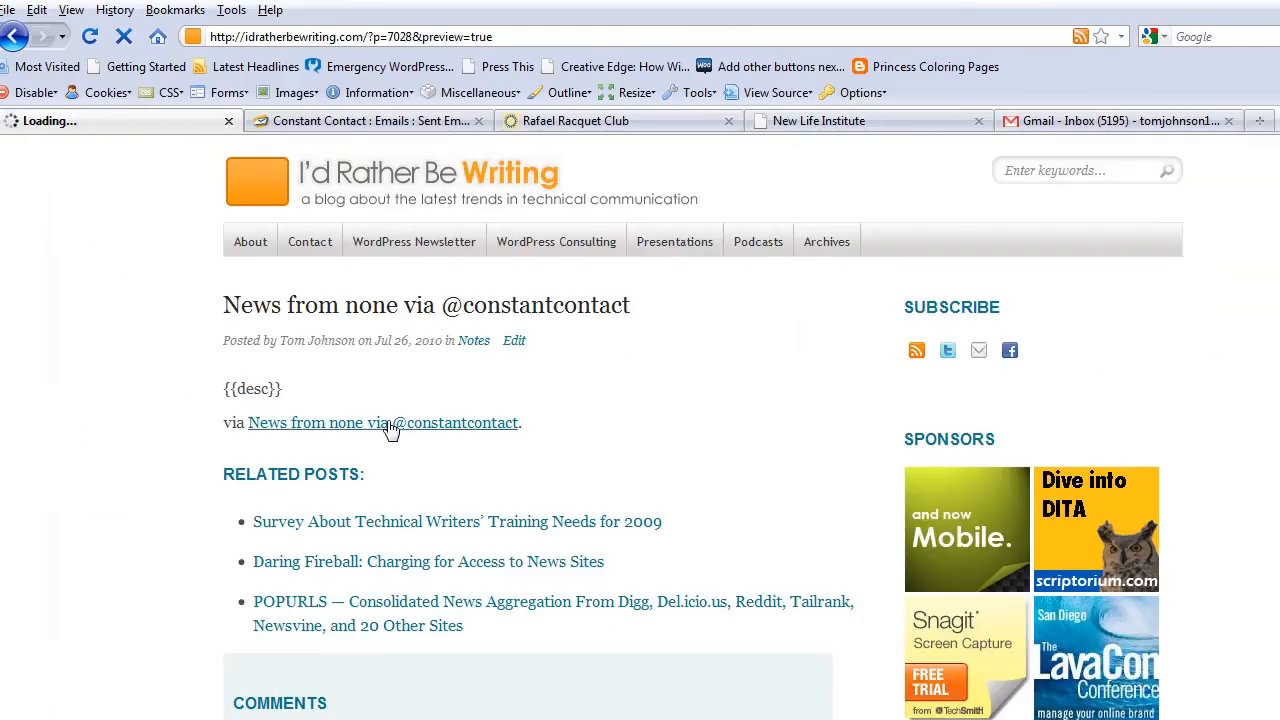
left_click(383, 422)
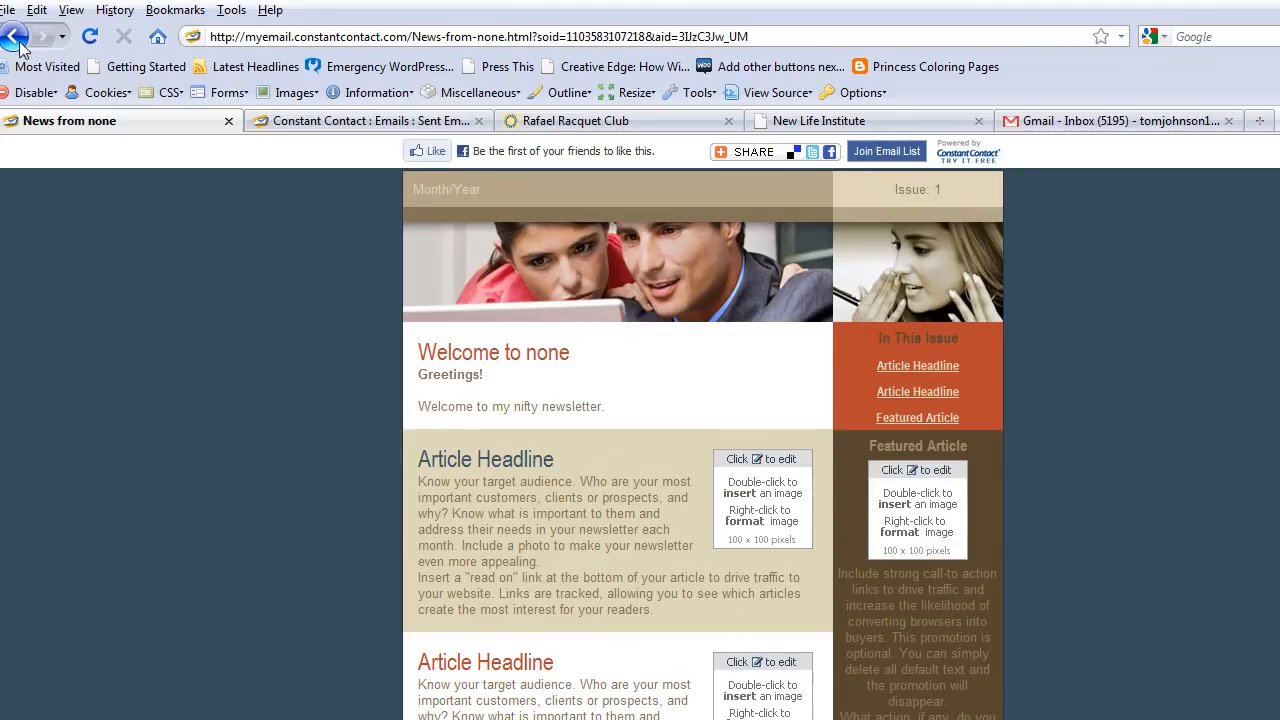
mouse_move(15, 45)
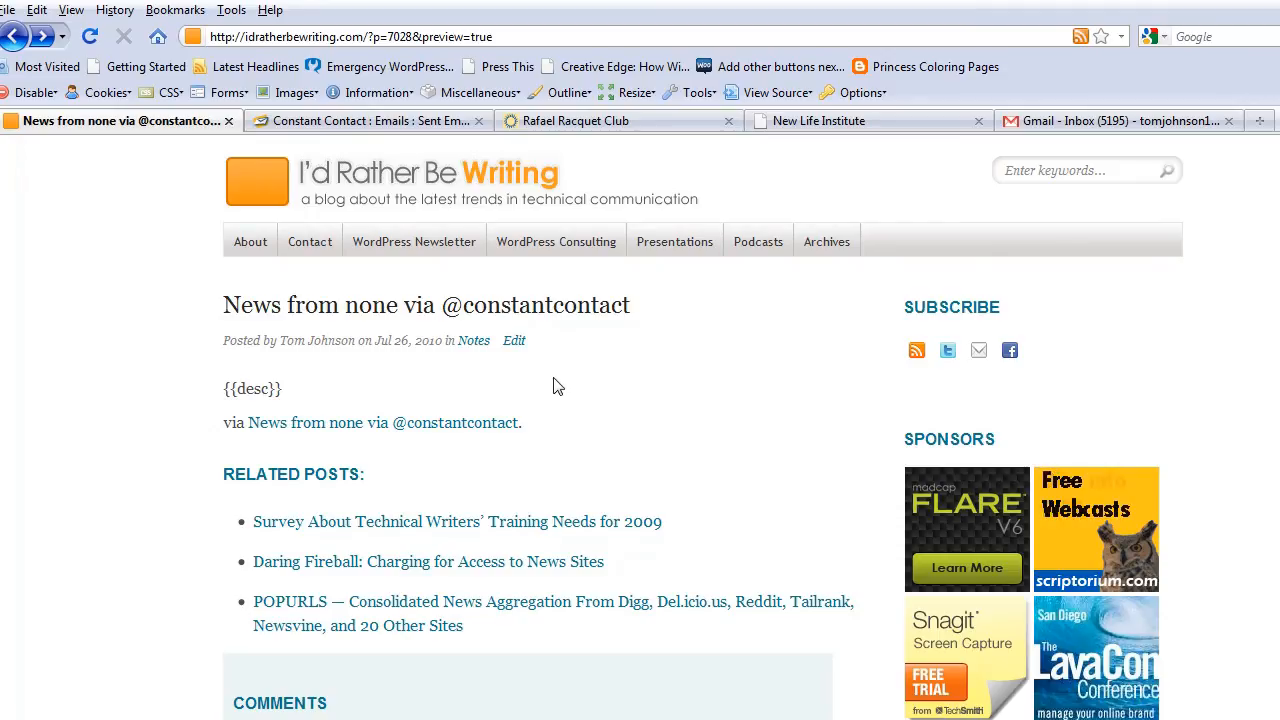
left_click(367, 120)
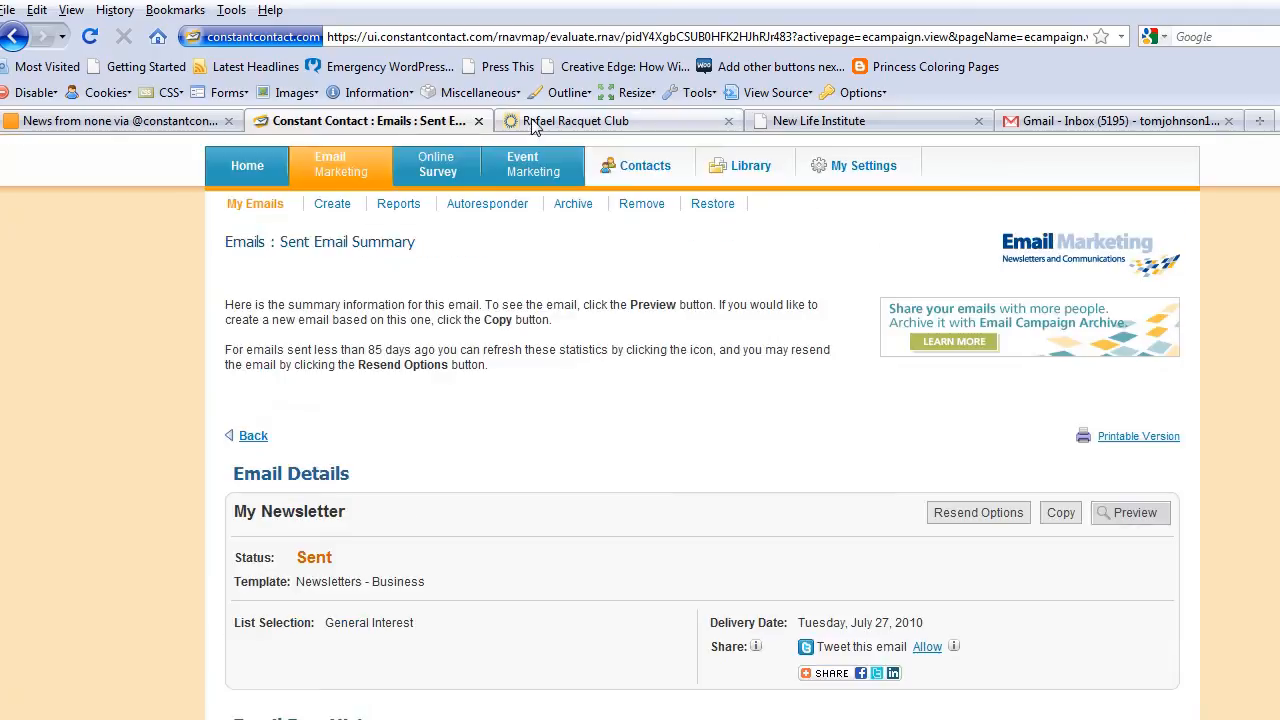
Step: On Rafael Racquet Club, subscribe to Email Newsletter with a suggested 'tom…' address
left_click(617, 120)
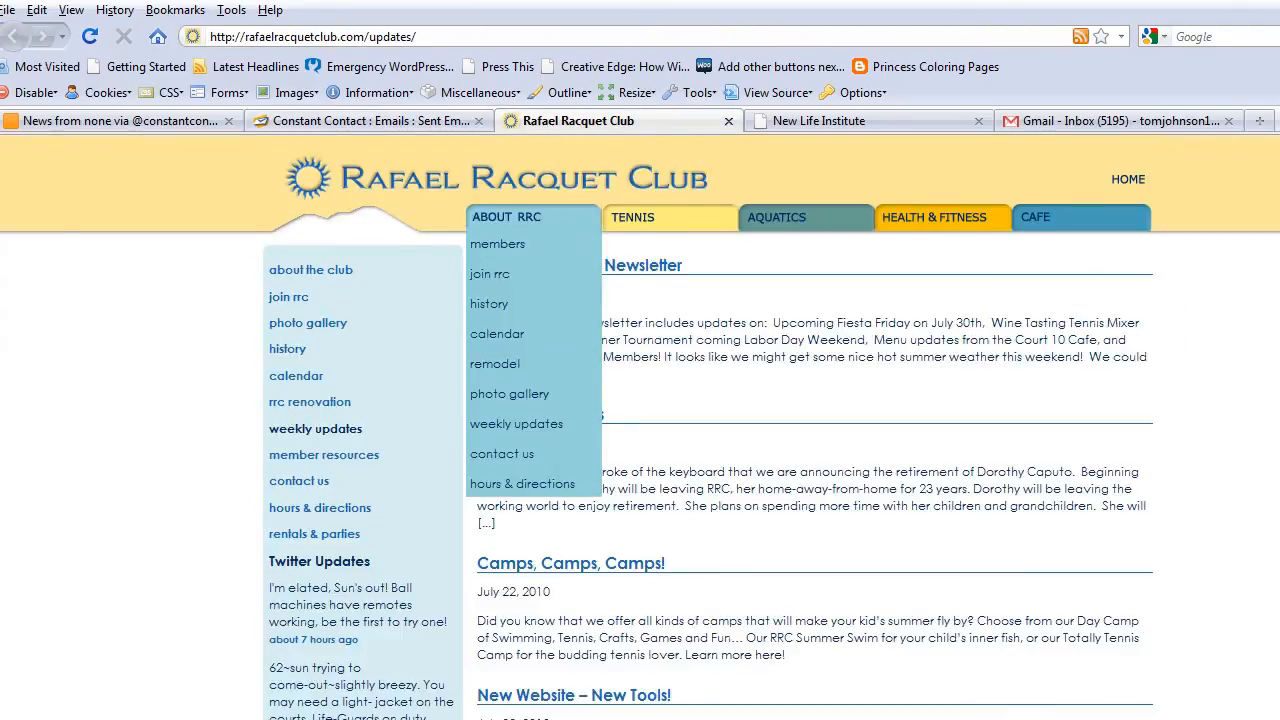
scroll("down", 3)
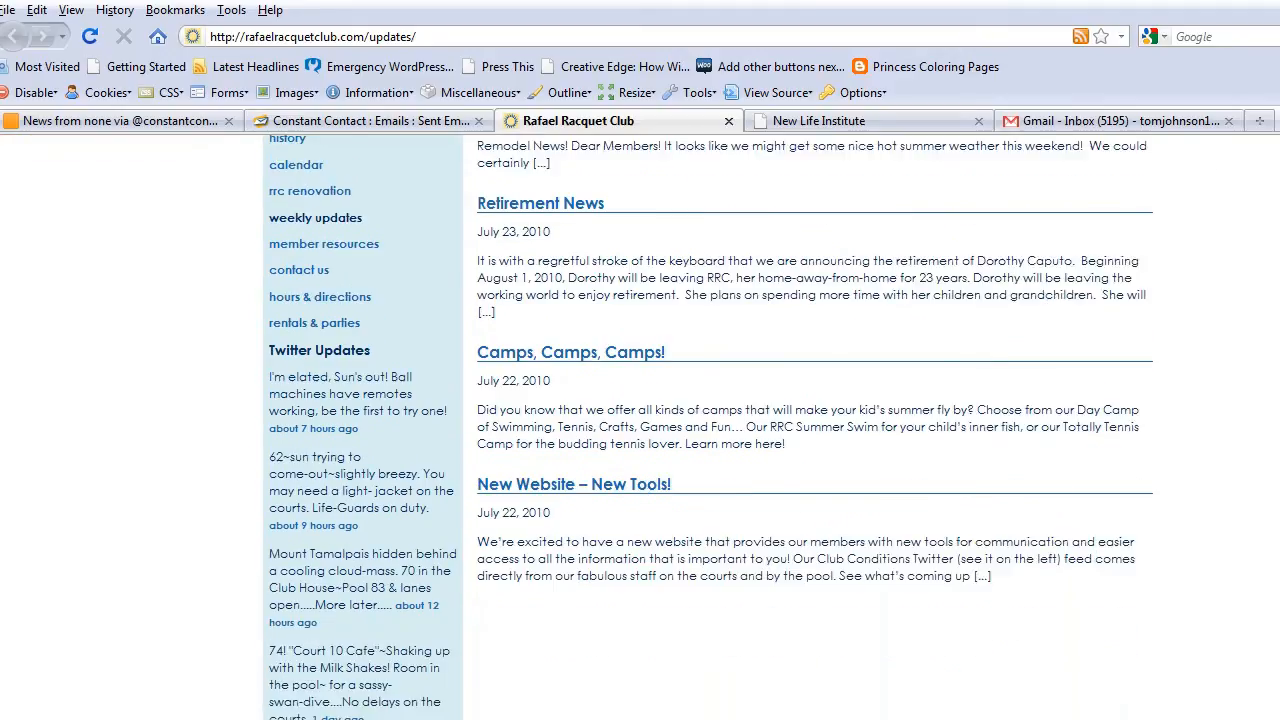
scroll("down", 3)
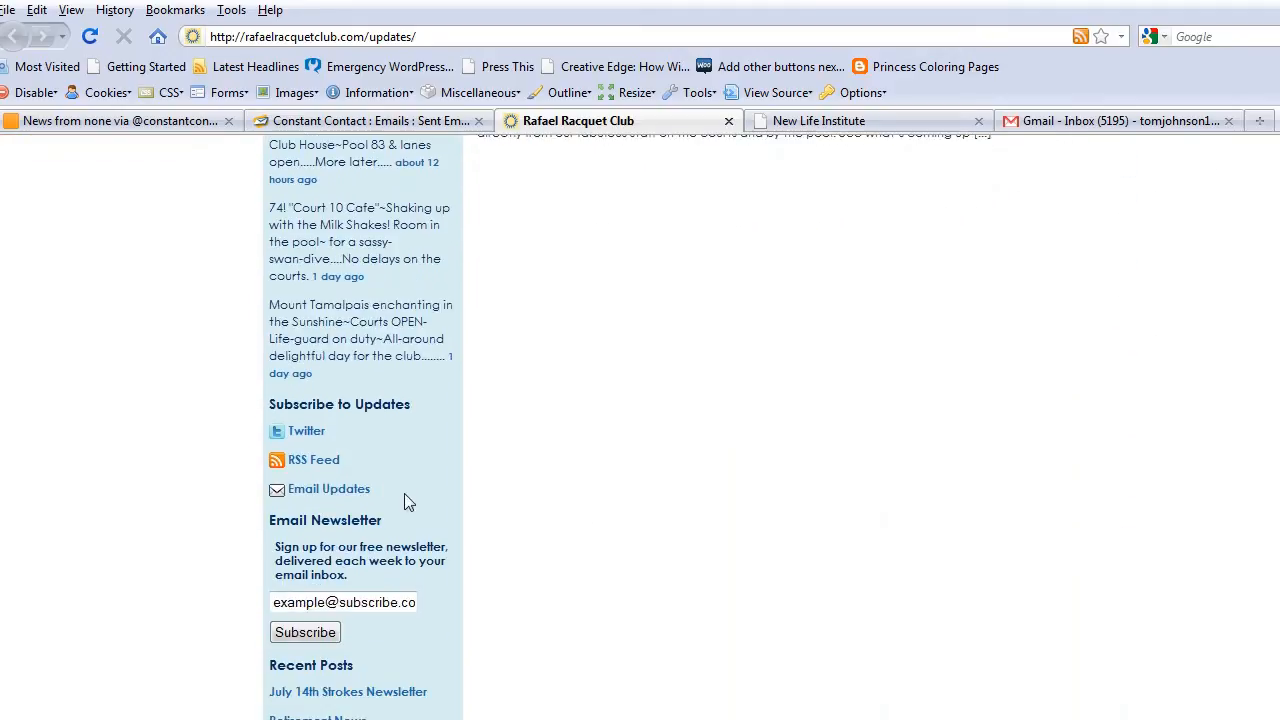
mouse_move(363, 548)
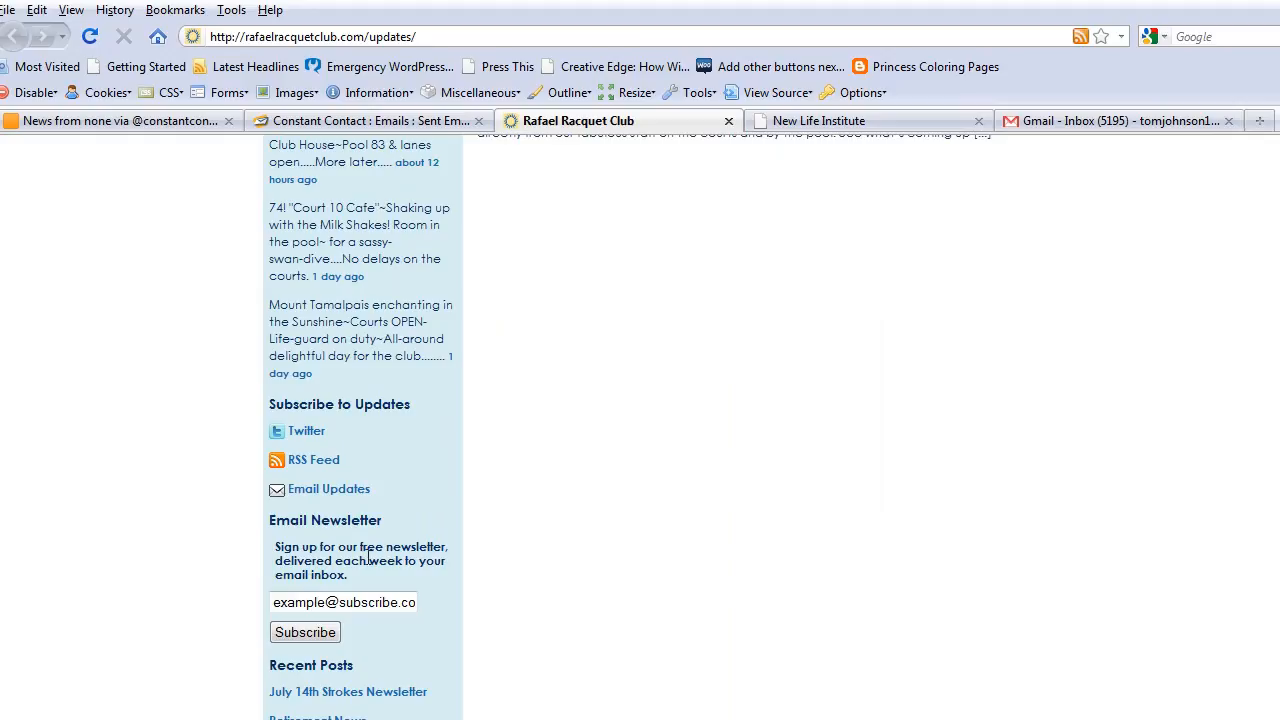
left_click(343, 601)
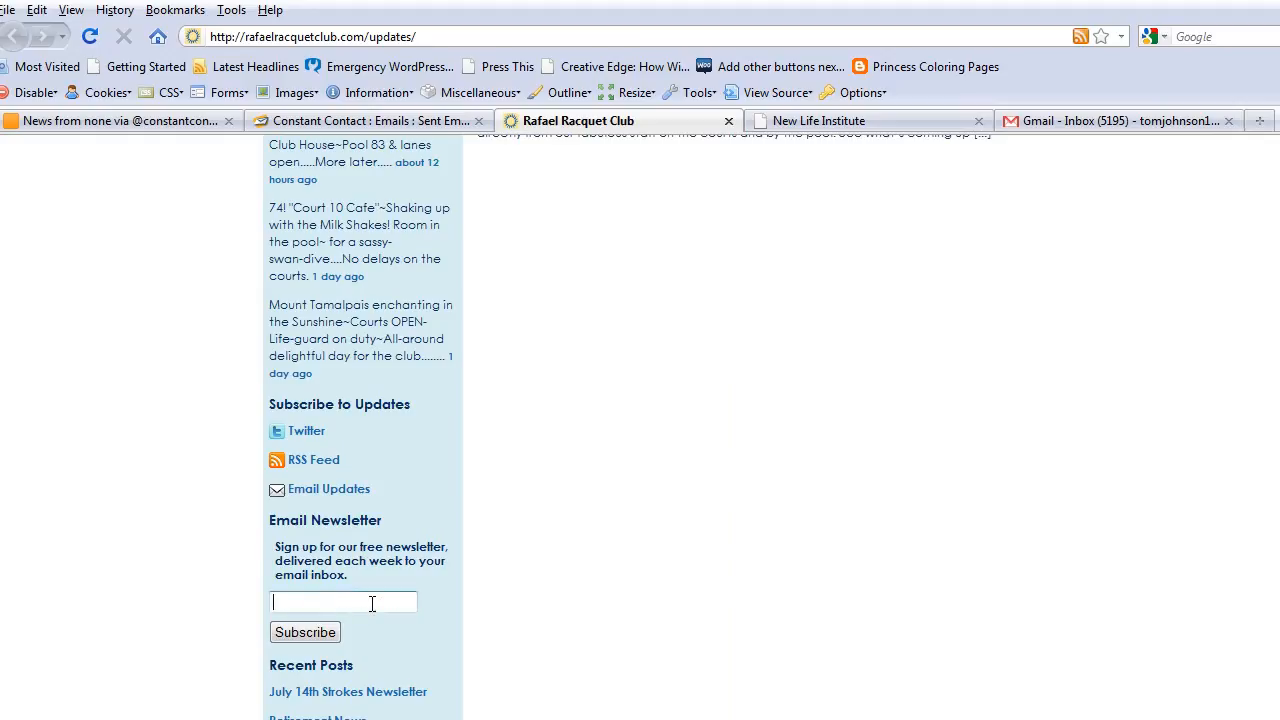
type("tom")
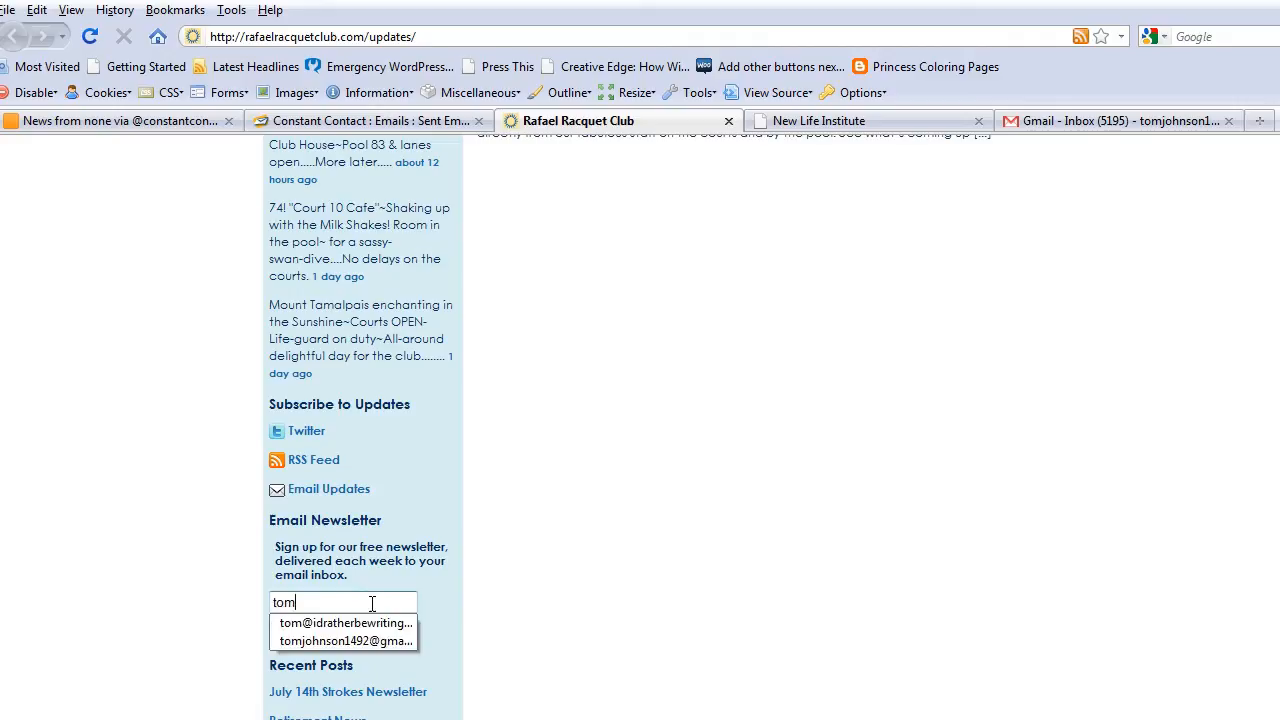
left_click(344, 622)
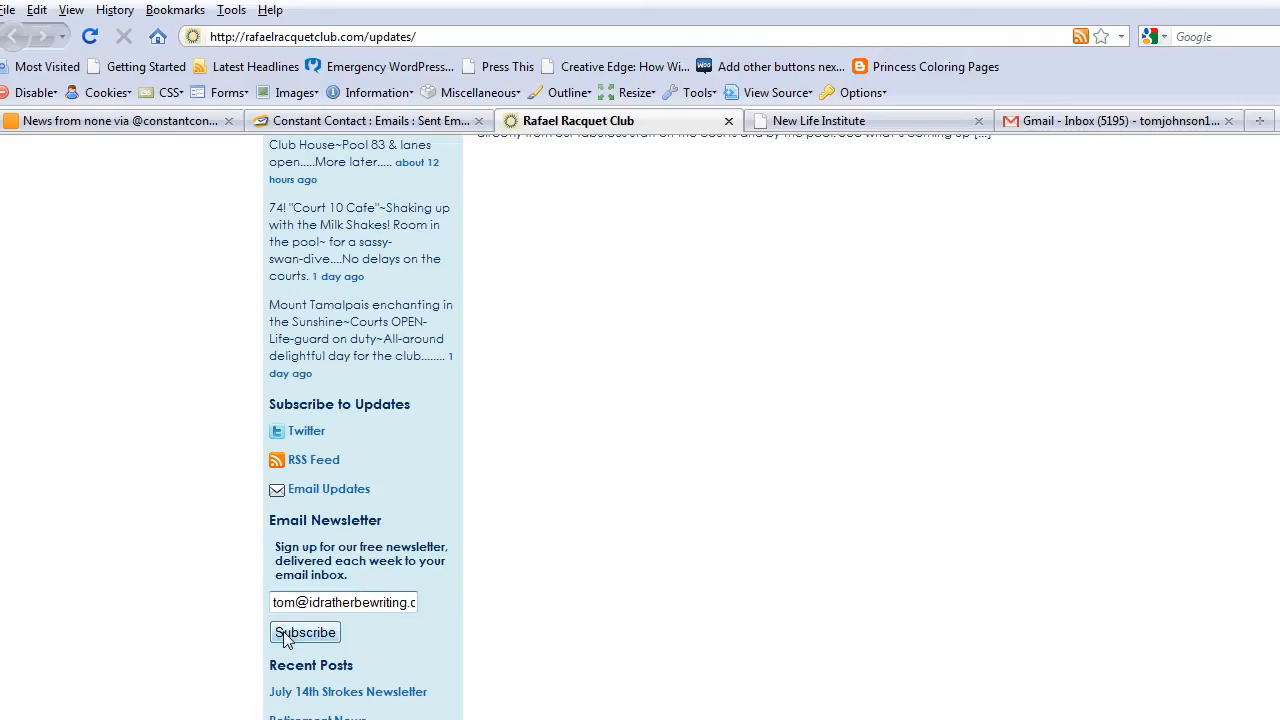
left_click(305, 631)
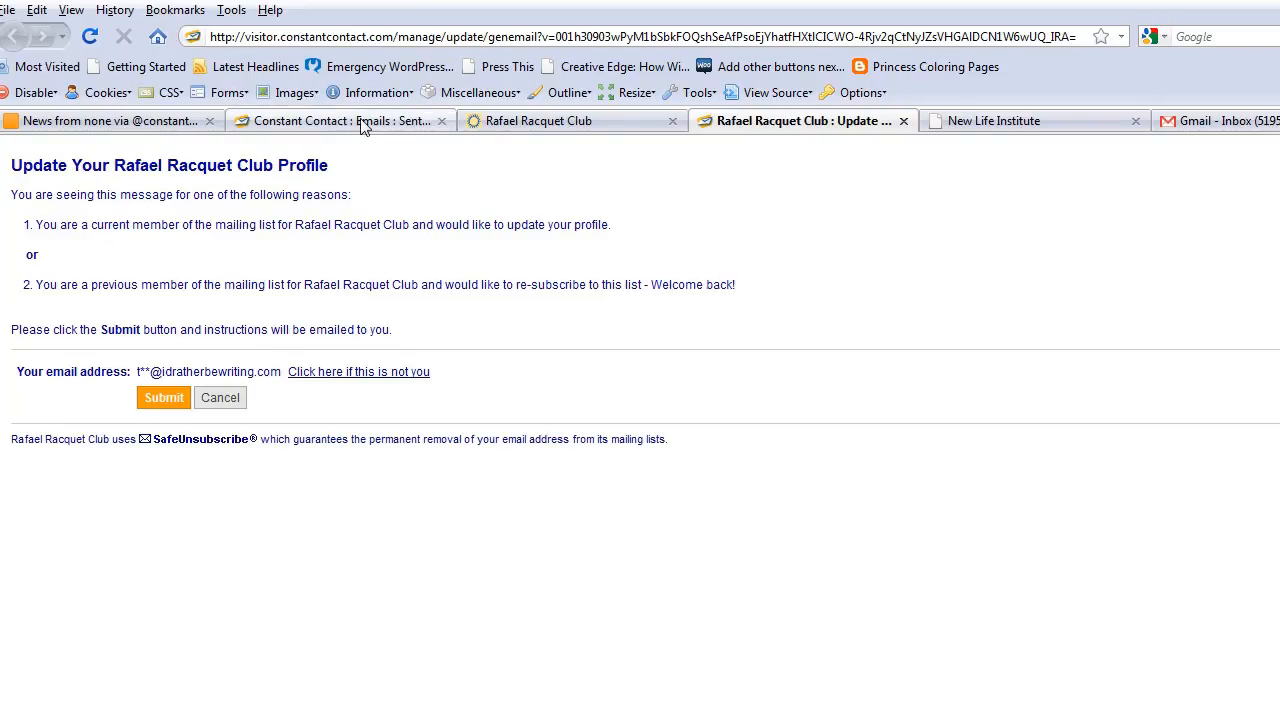
Step: Return to the Constant Contact : Emails tab and open the contacts area
left_click(340, 120)
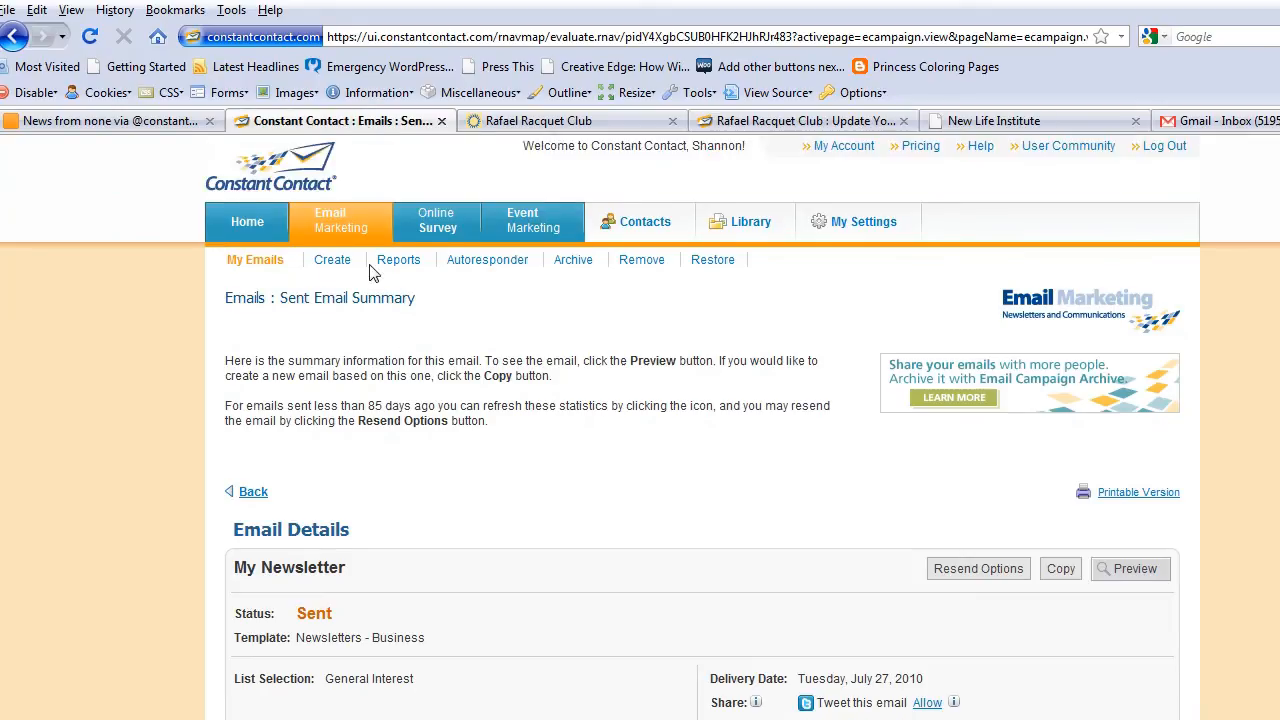
mouse_move(437, 220)
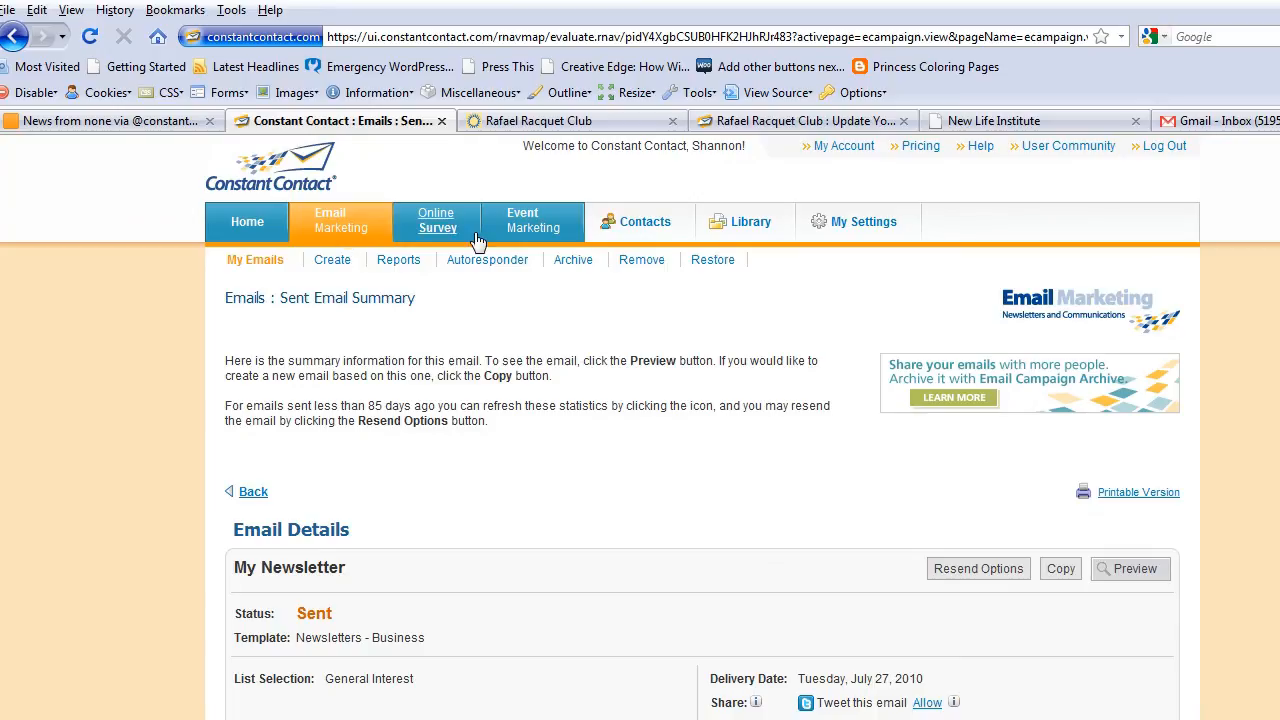
left_click(639, 221)
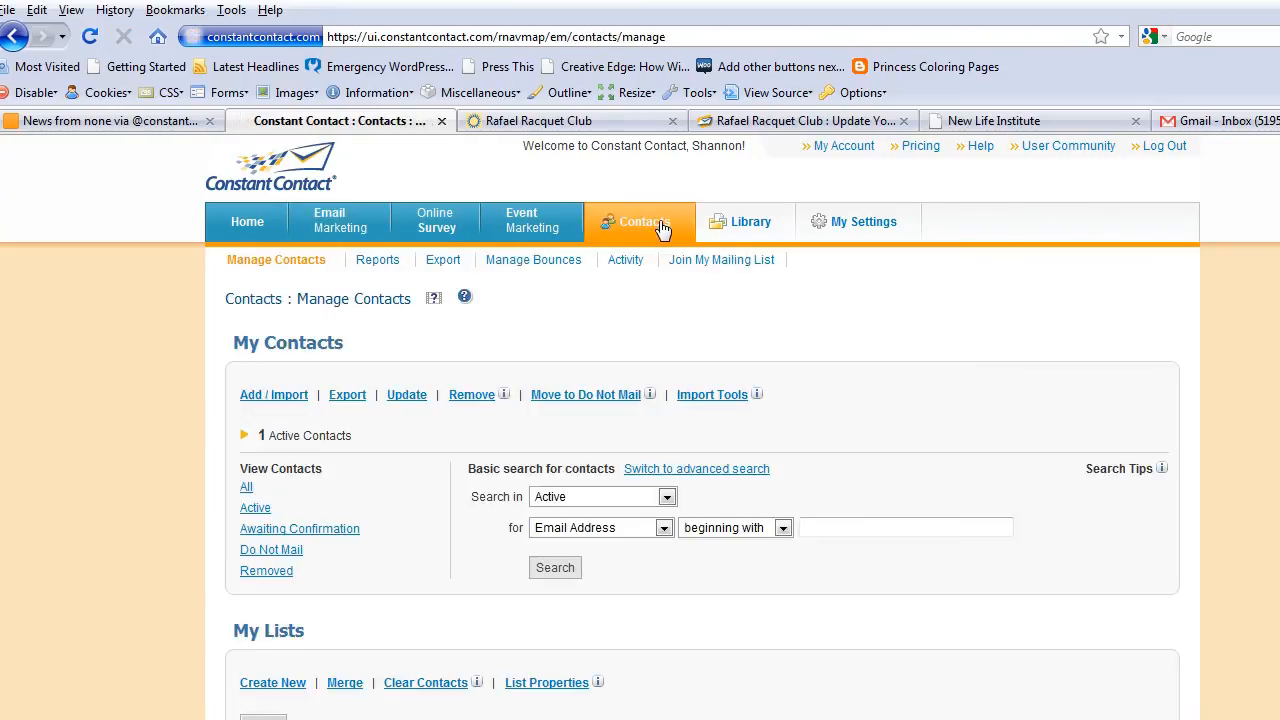
Step: Open the Join My Mailing List page and scroll through its signup options
left_click(721, 259)
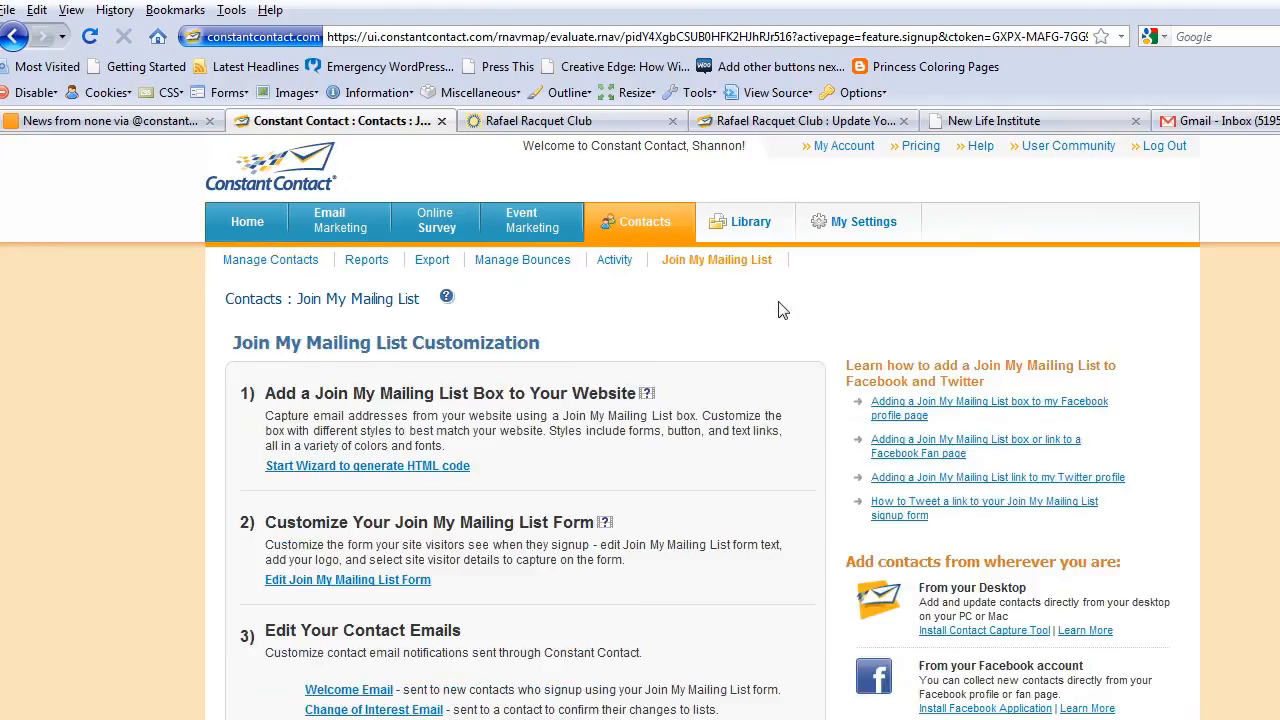
scroll("down", 3)
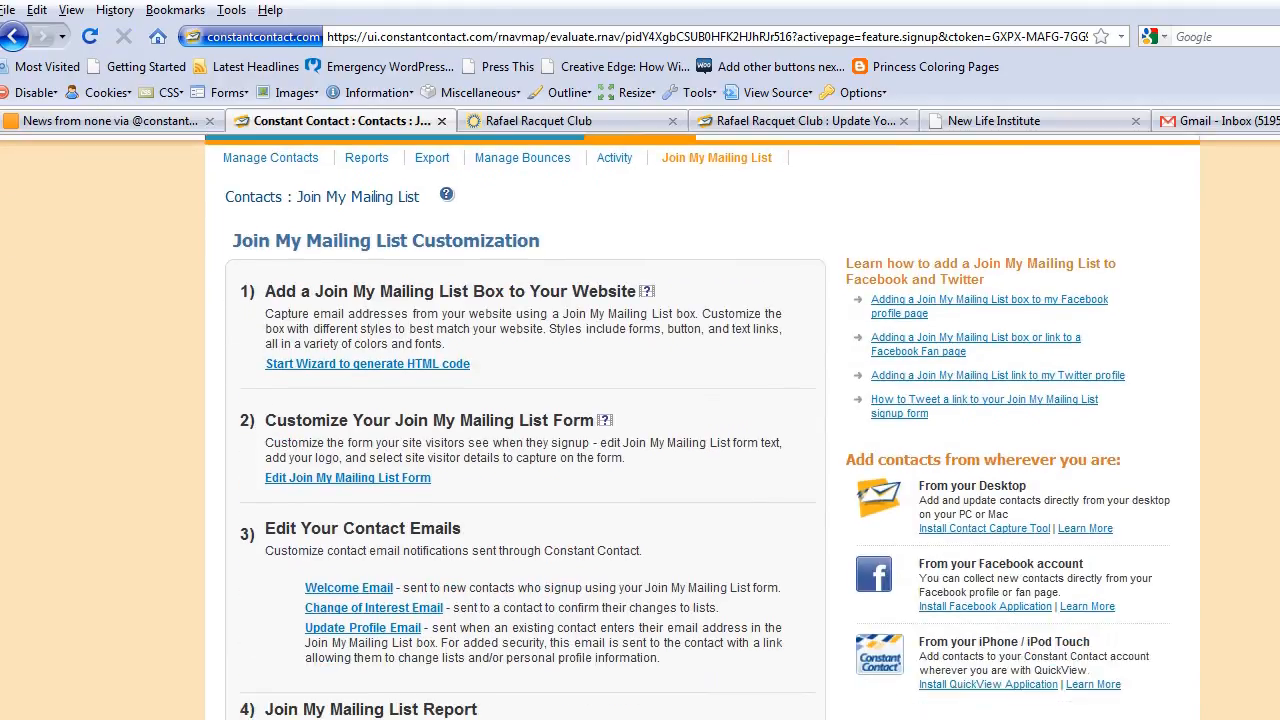
scroll("down", 3)
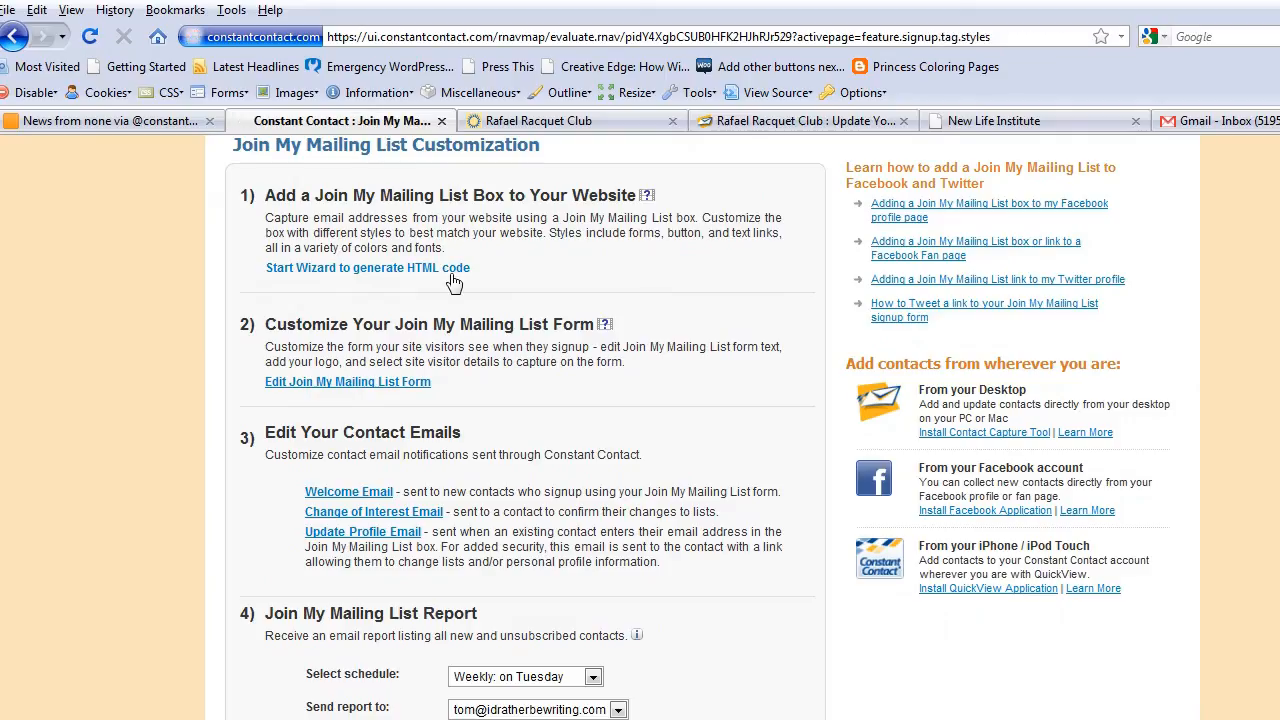
Step: Generate Simple text-link signup HTML and select the m= form ID number
left_click(367, 267)
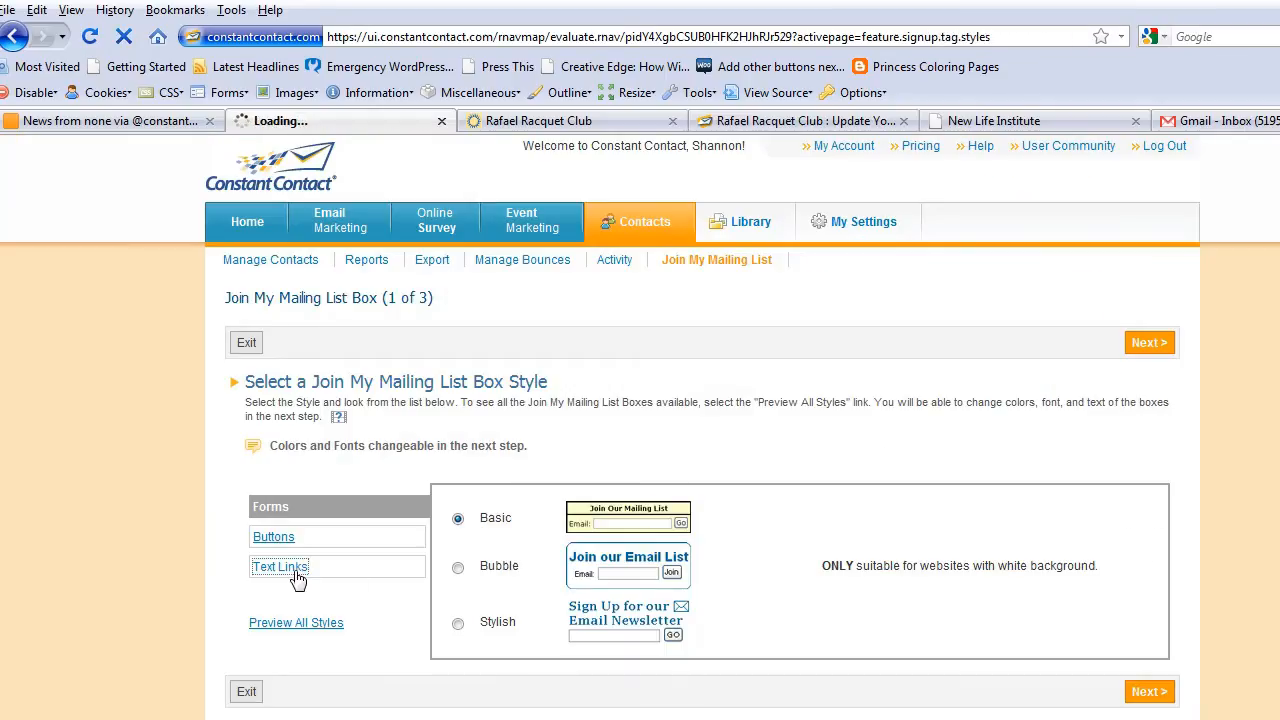
left_click(280, 567)
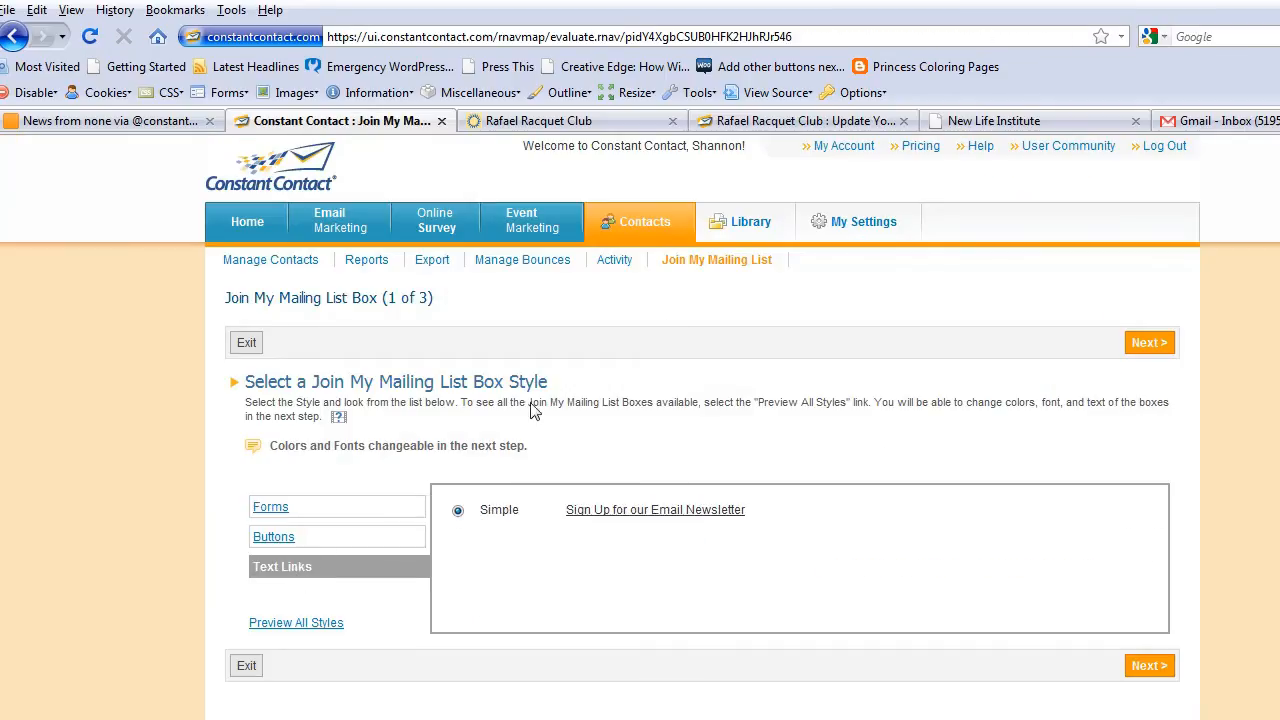
left_click(1149, 342)
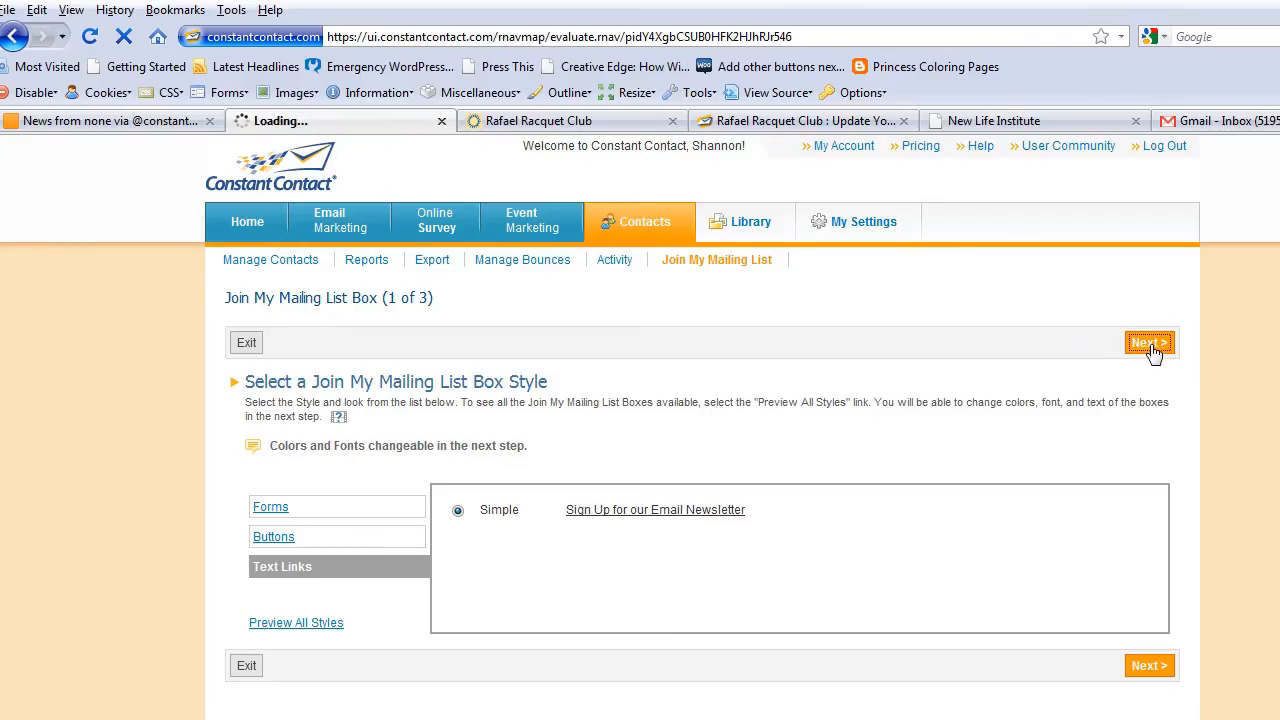
left_click(1149, 342)
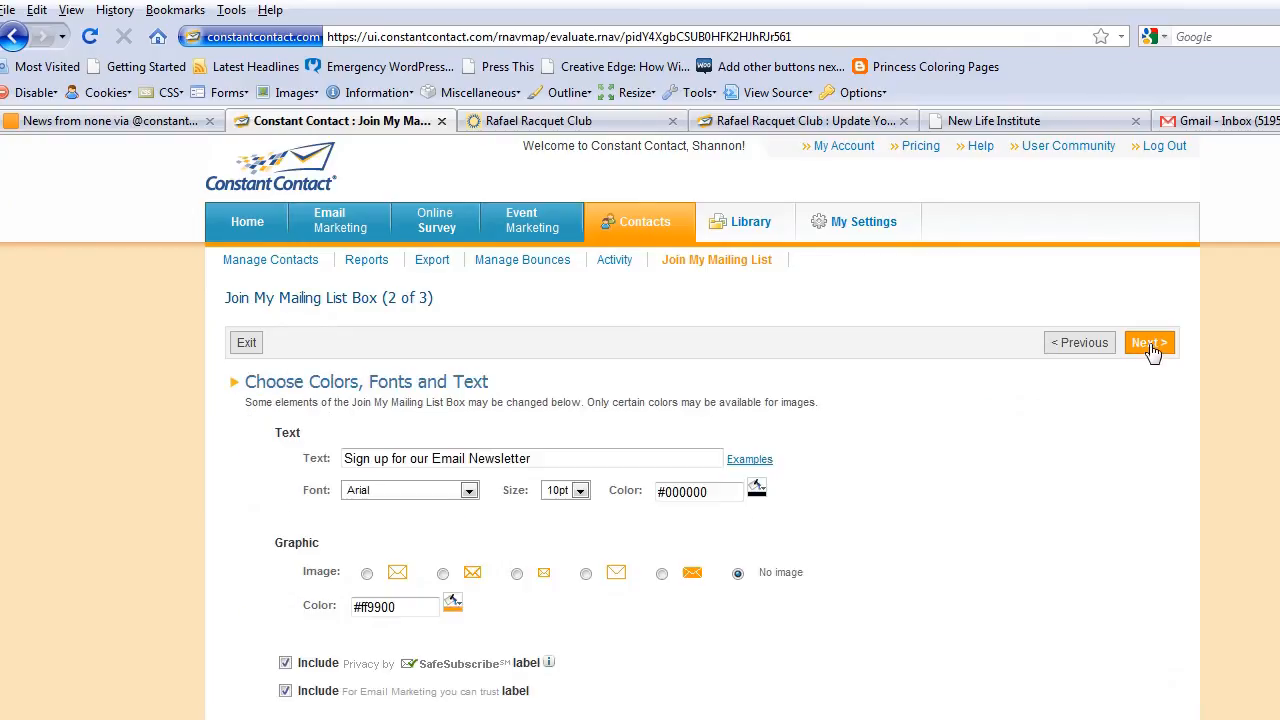
left_click(1148, 342)
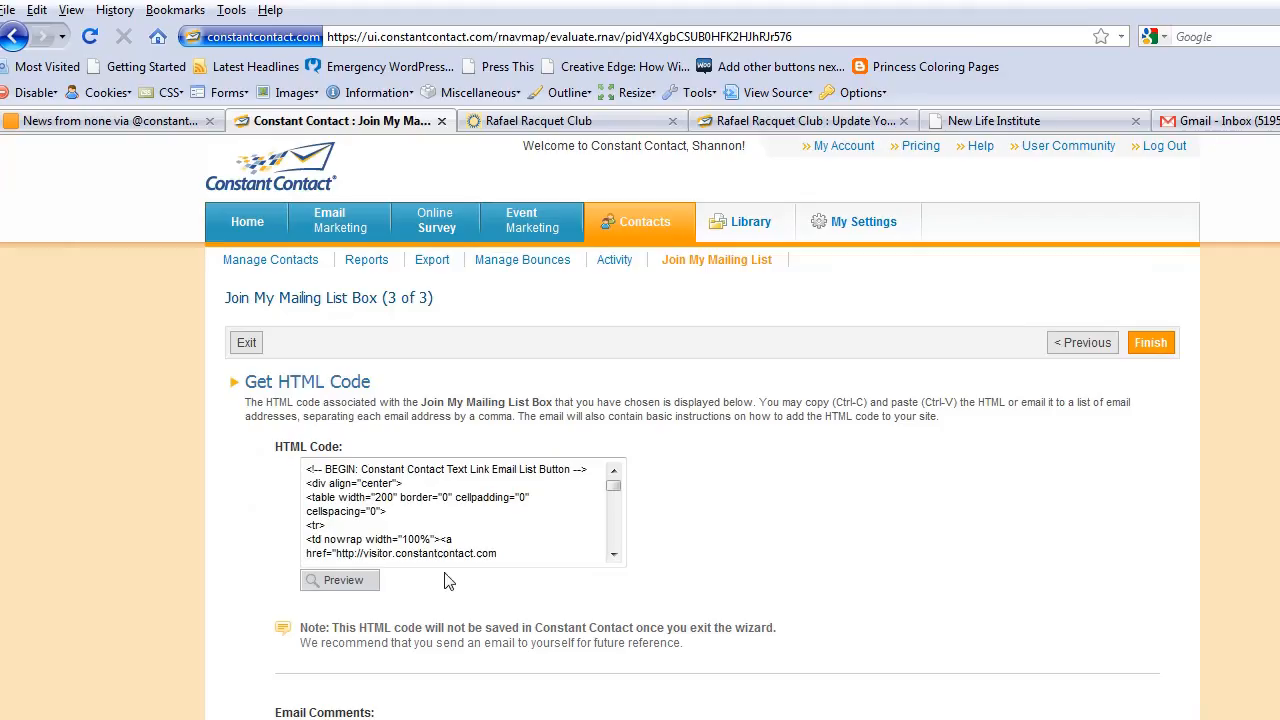
left_click(613, 554)
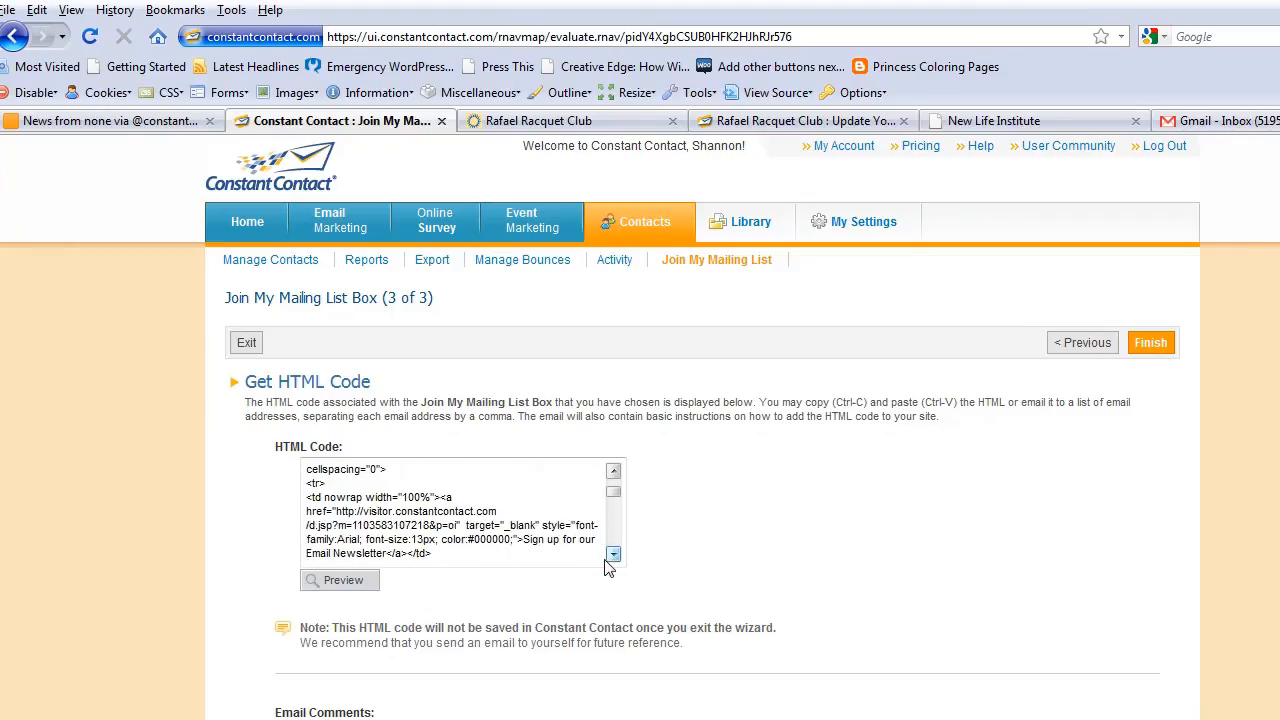
double_click(400, 525)
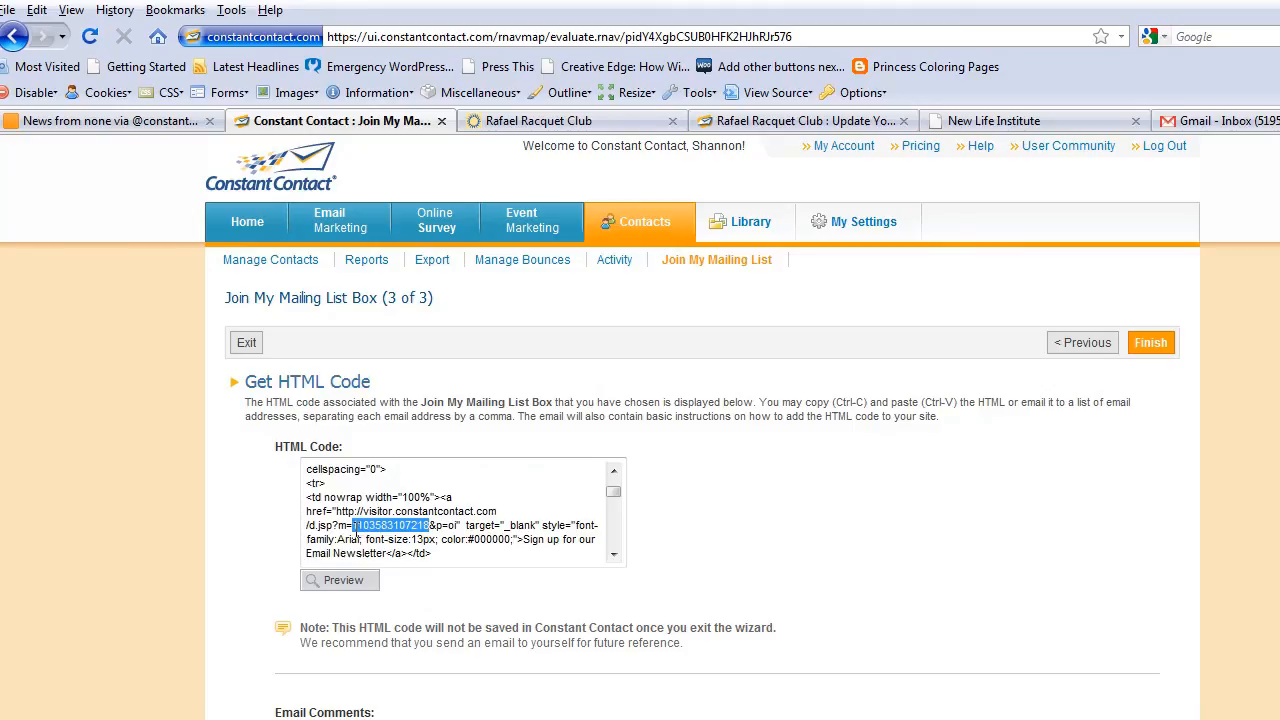
mouse_move(450, 173)
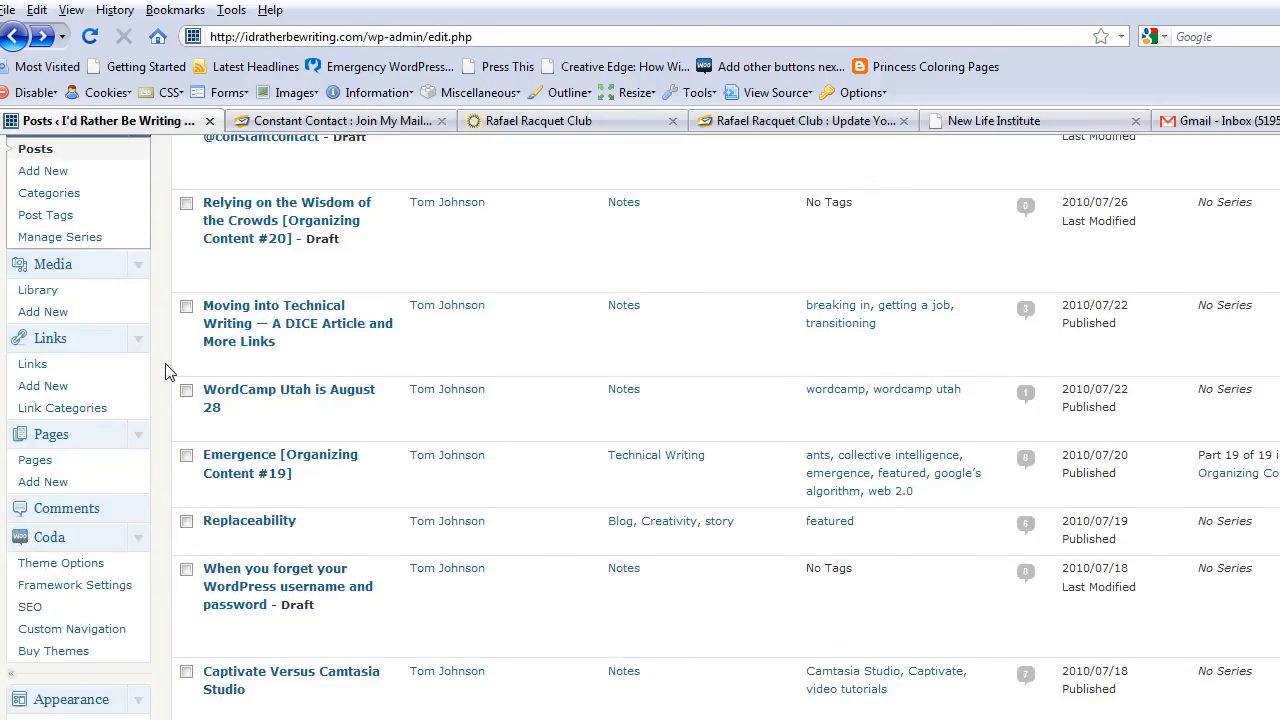
Step: Search Plugins > Add New for 'constant contact widget'
scroll("down", 3)
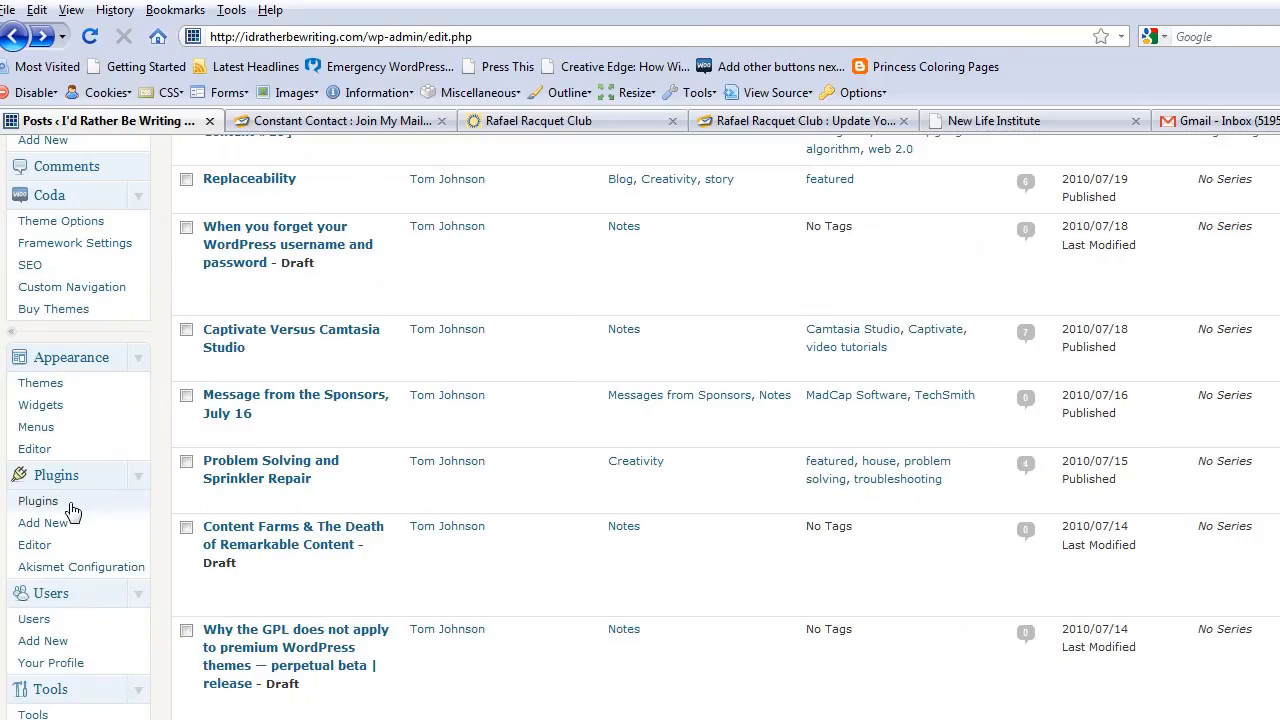
left_click(42, 522)
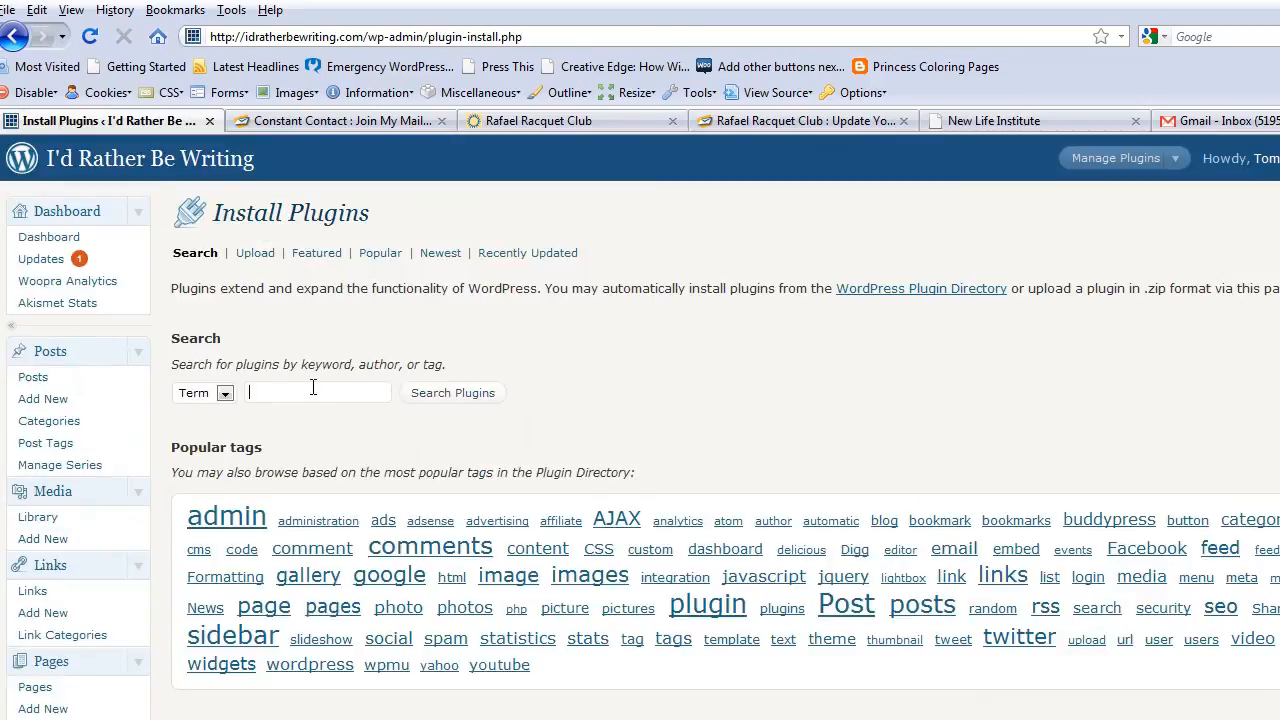
type("constant contact wi")
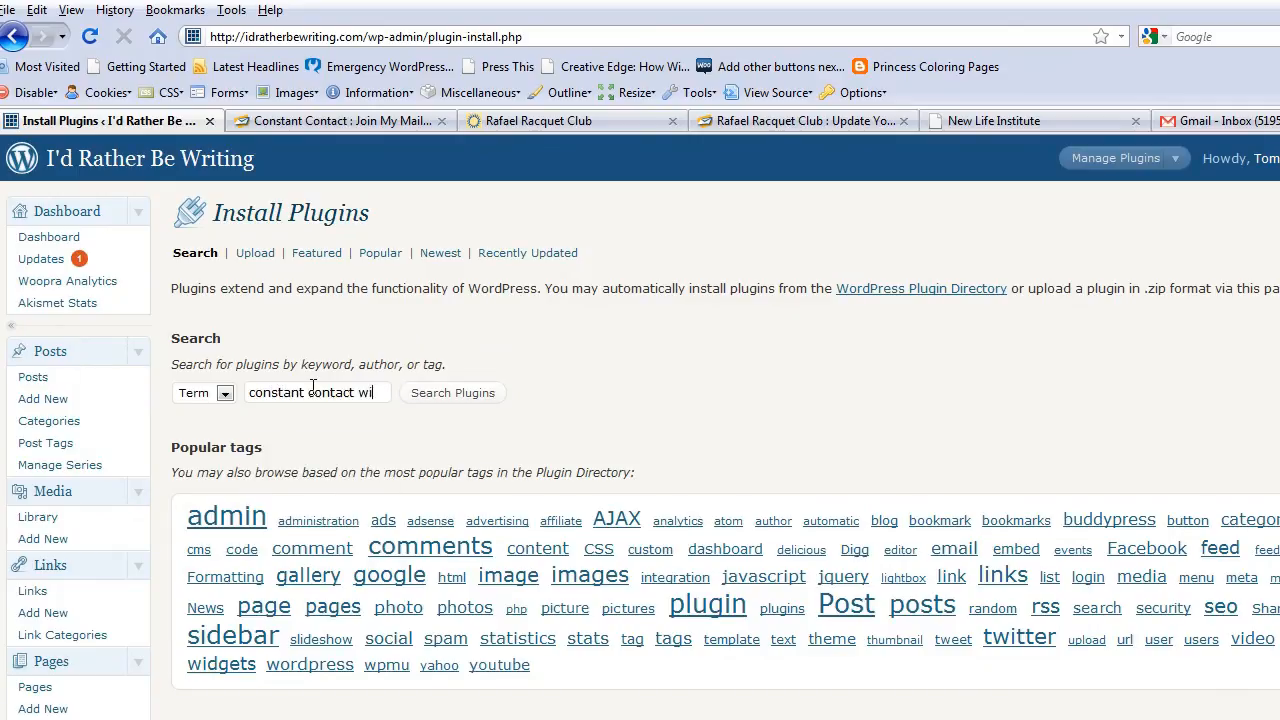
left_click(452, 392)
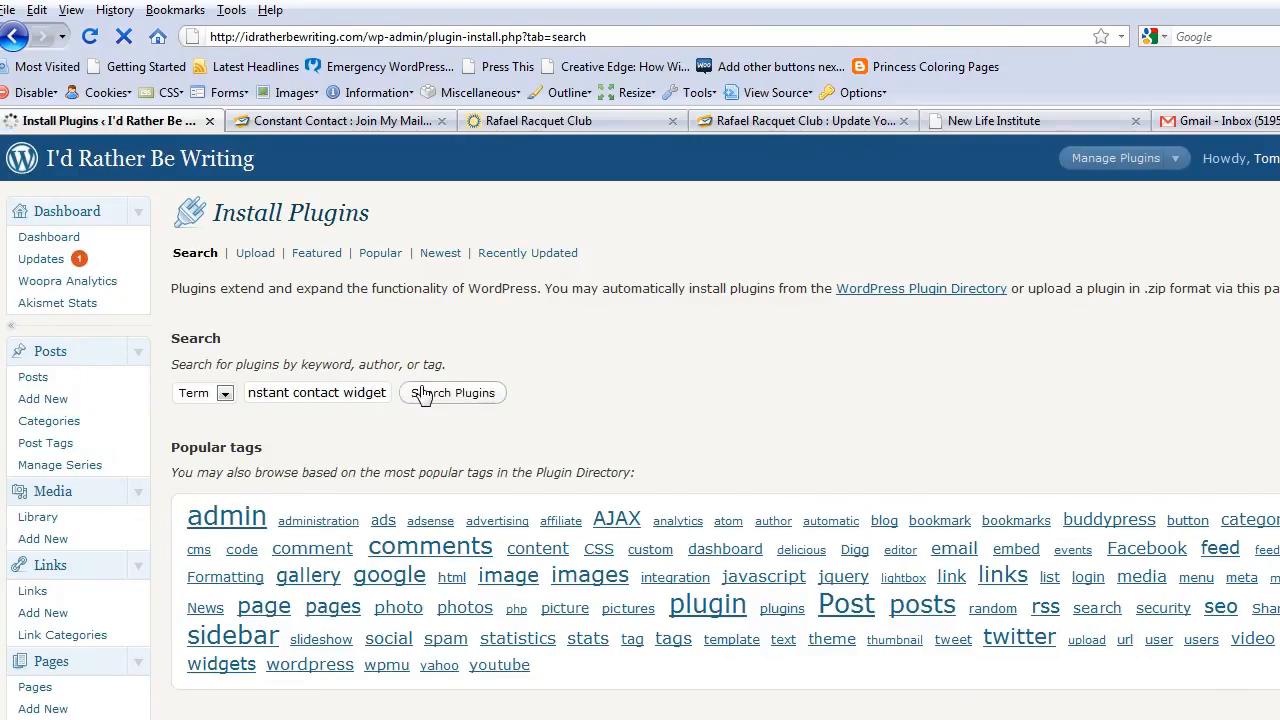
left_click(452, 392)
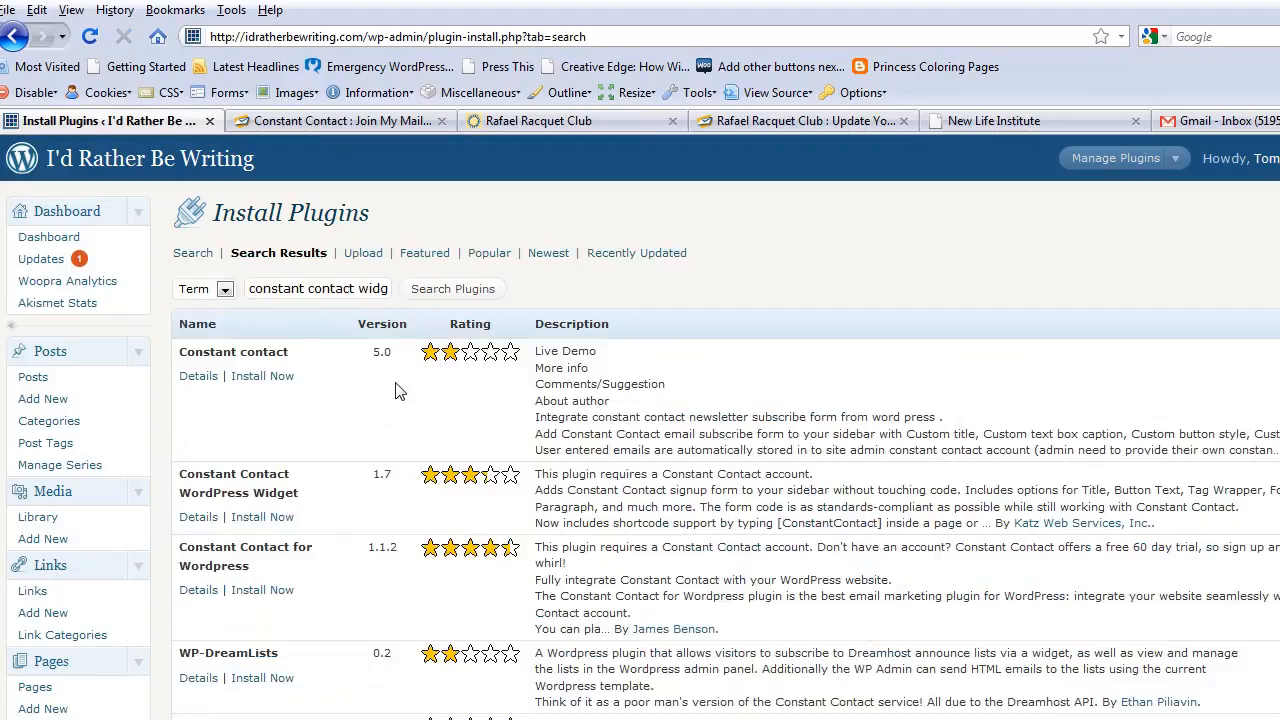
Step: Install and activate the Constant Contact WordPress Widget plugin
left_click(262, 517)
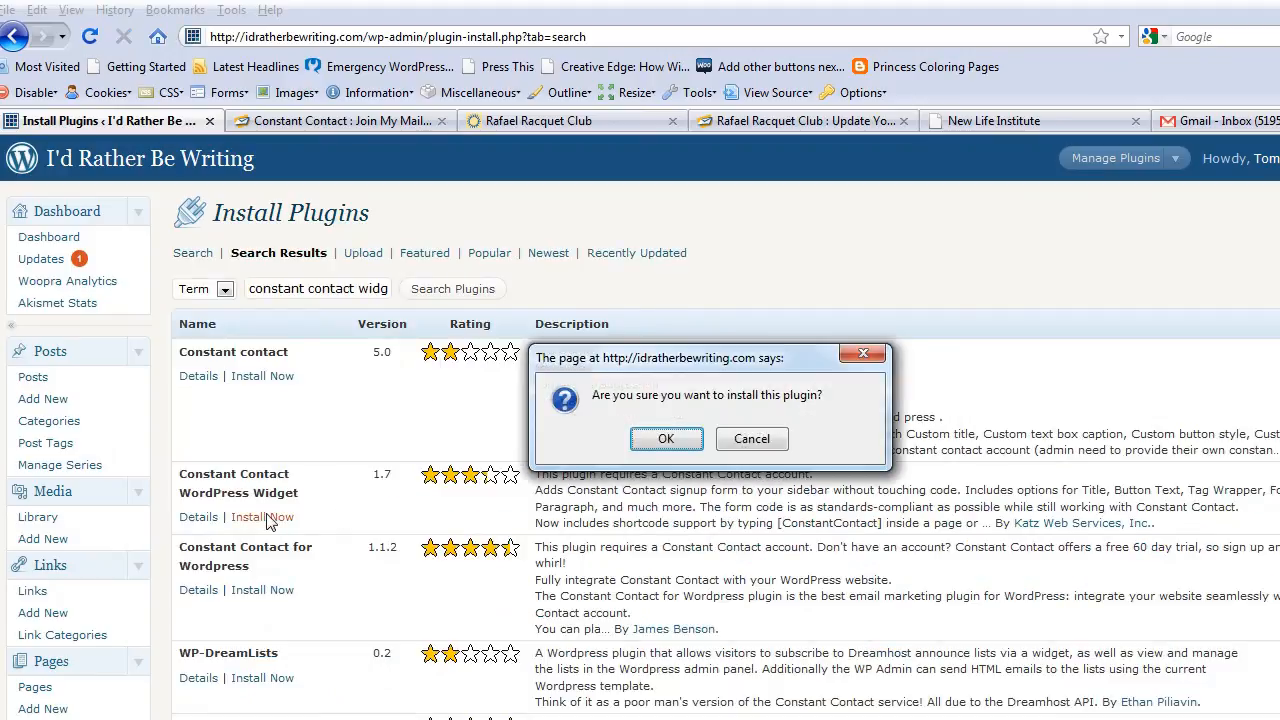
left_click(666, 438)
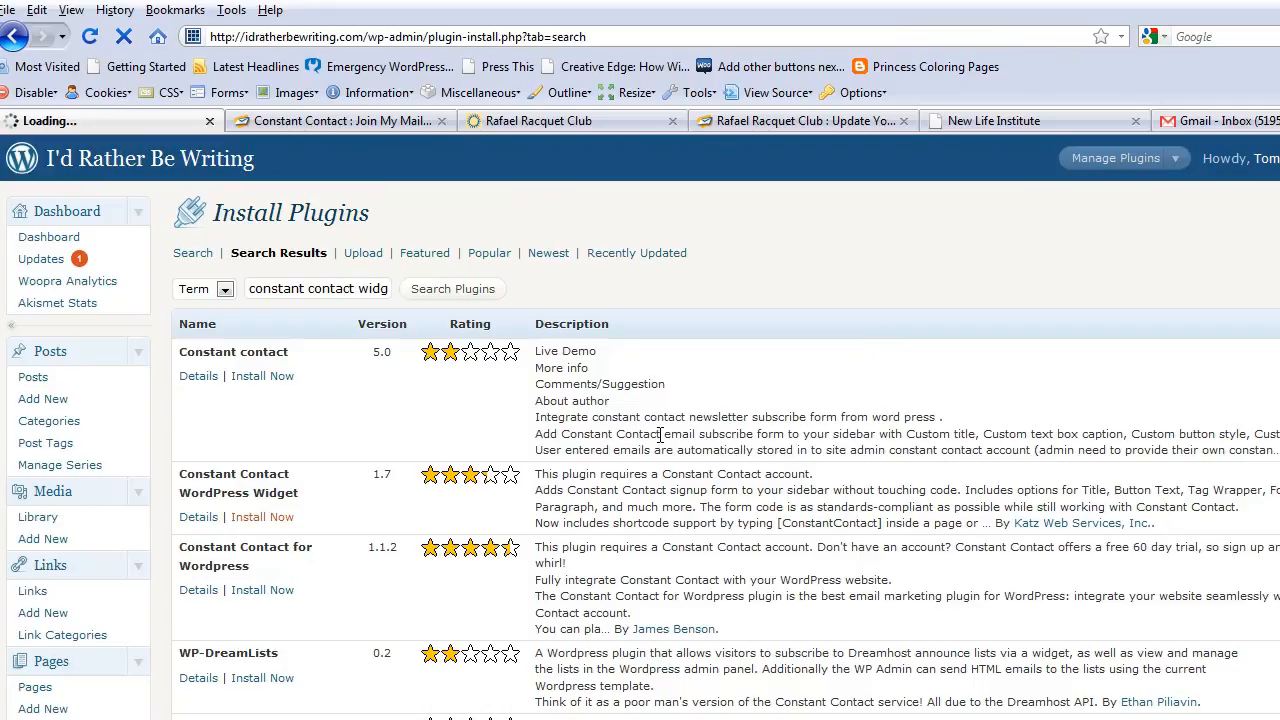
left_click(262, 516)
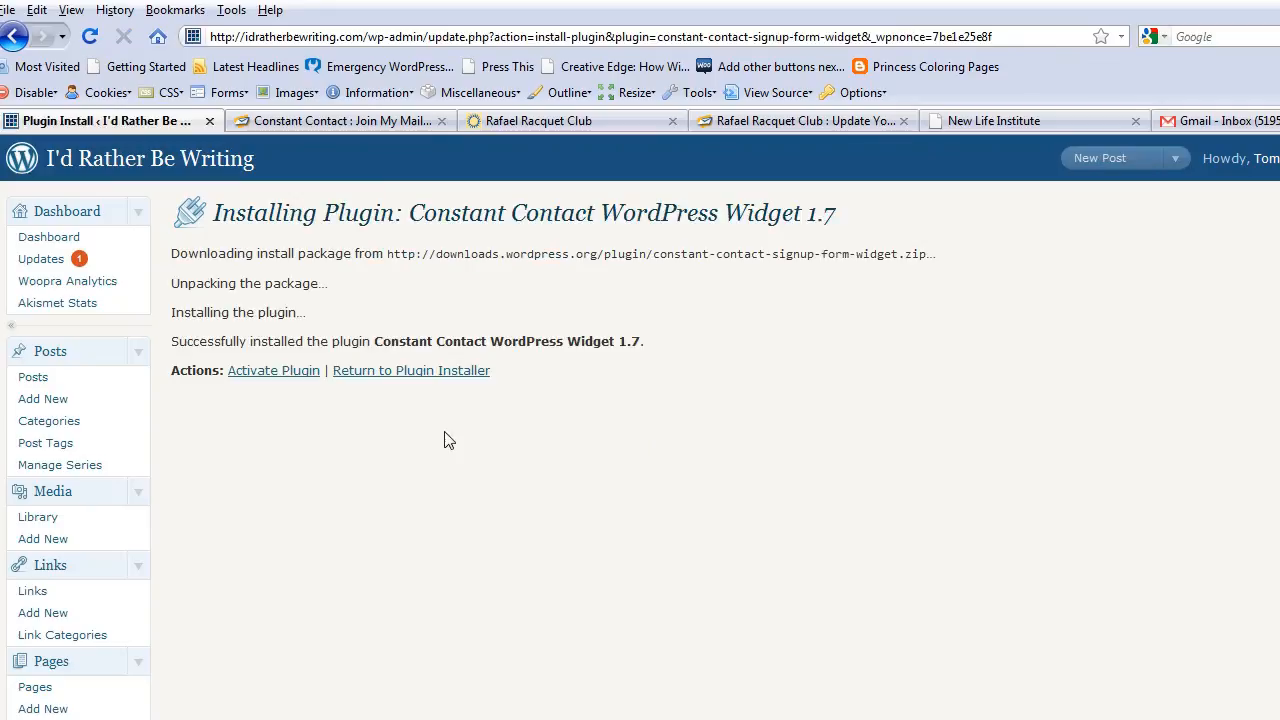
left_click(273, 370)
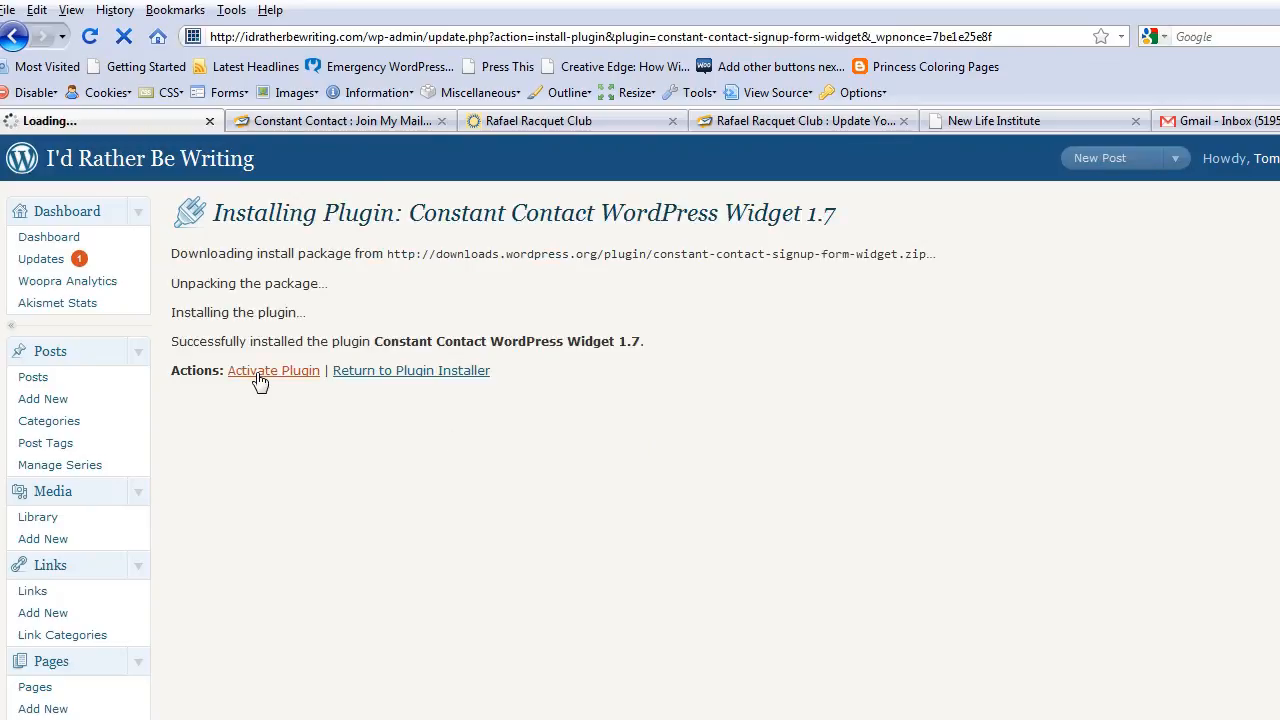
left_click(273, 370)
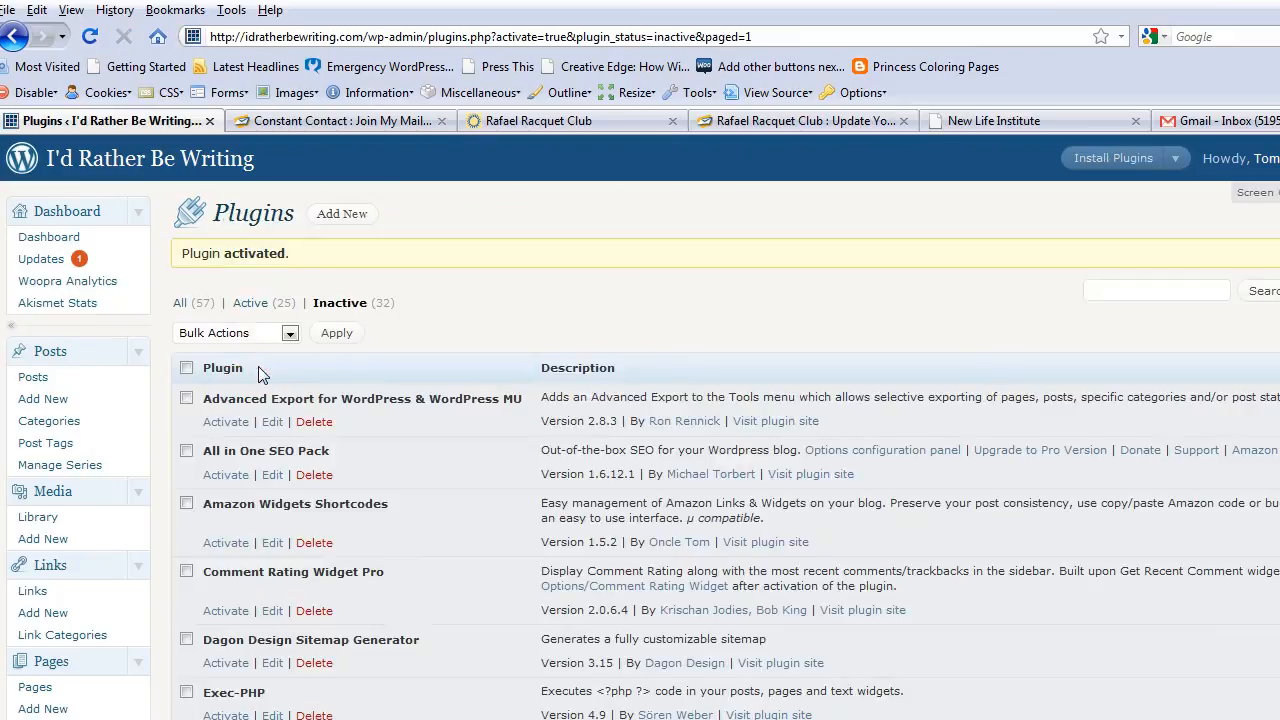
Step: Go to the Appearance > Widgets management page
scroll("down", 3)
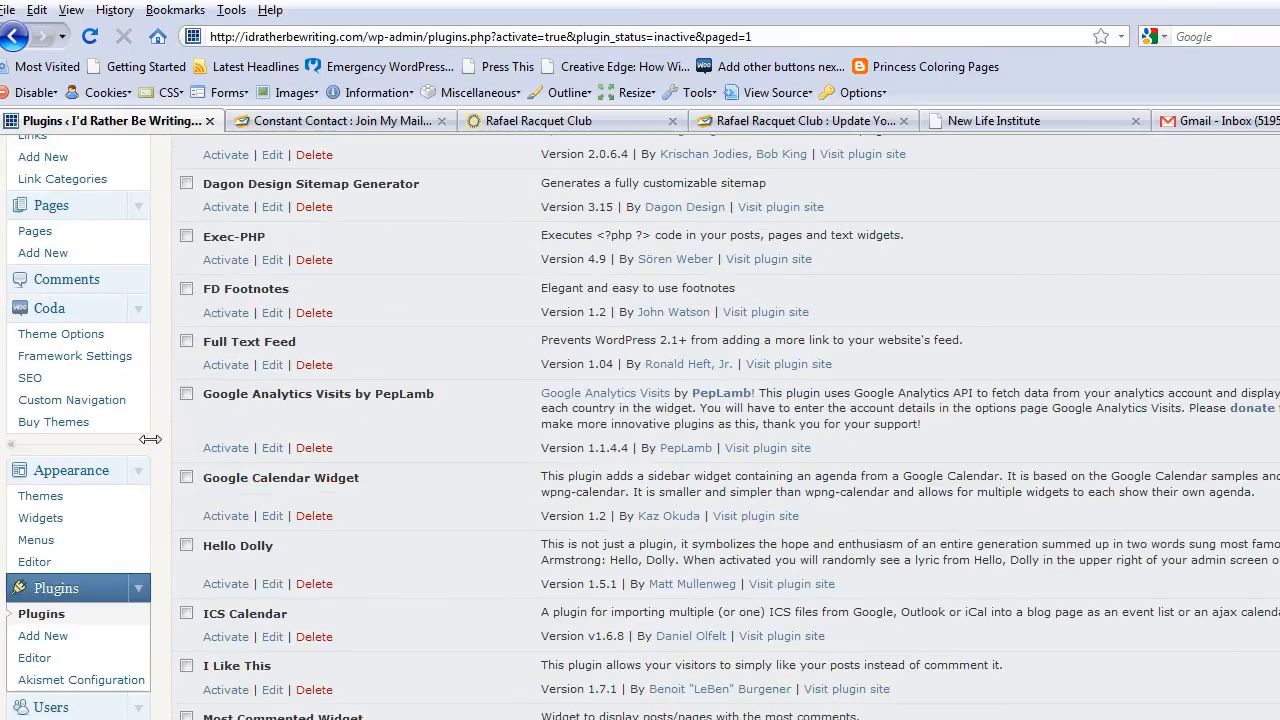
left_click(40, 517)
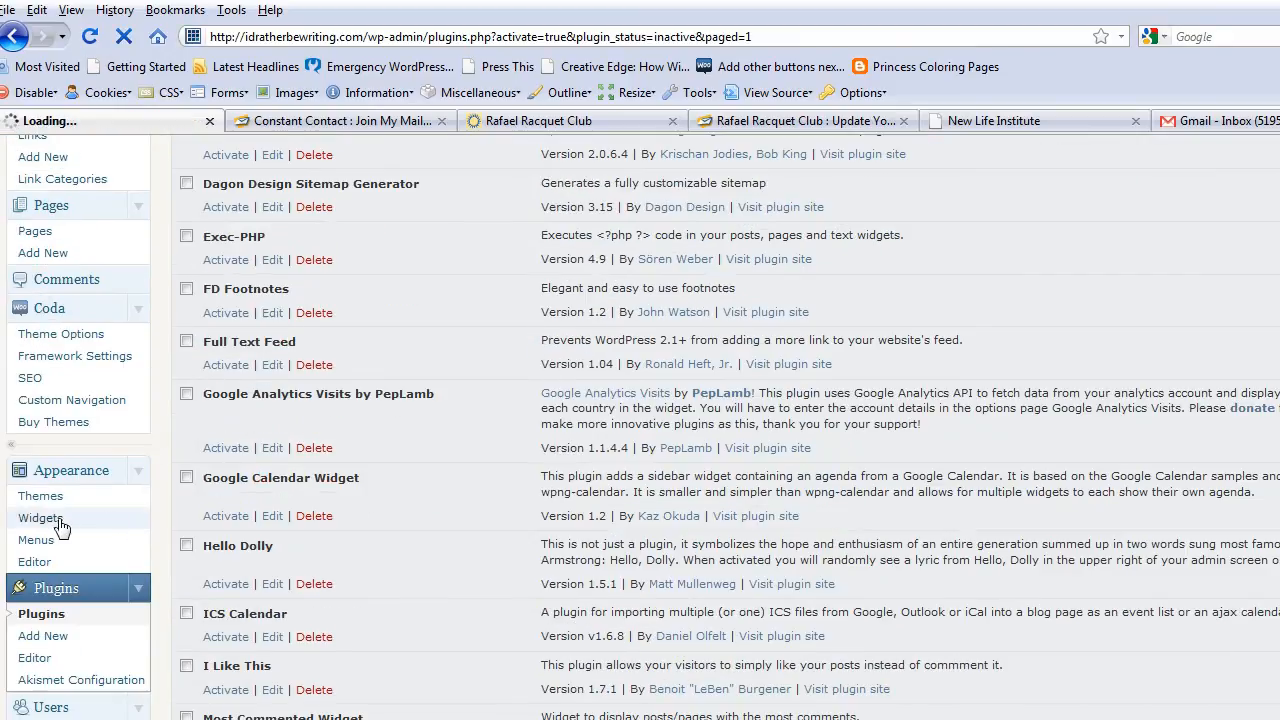
left_click(41, 517)
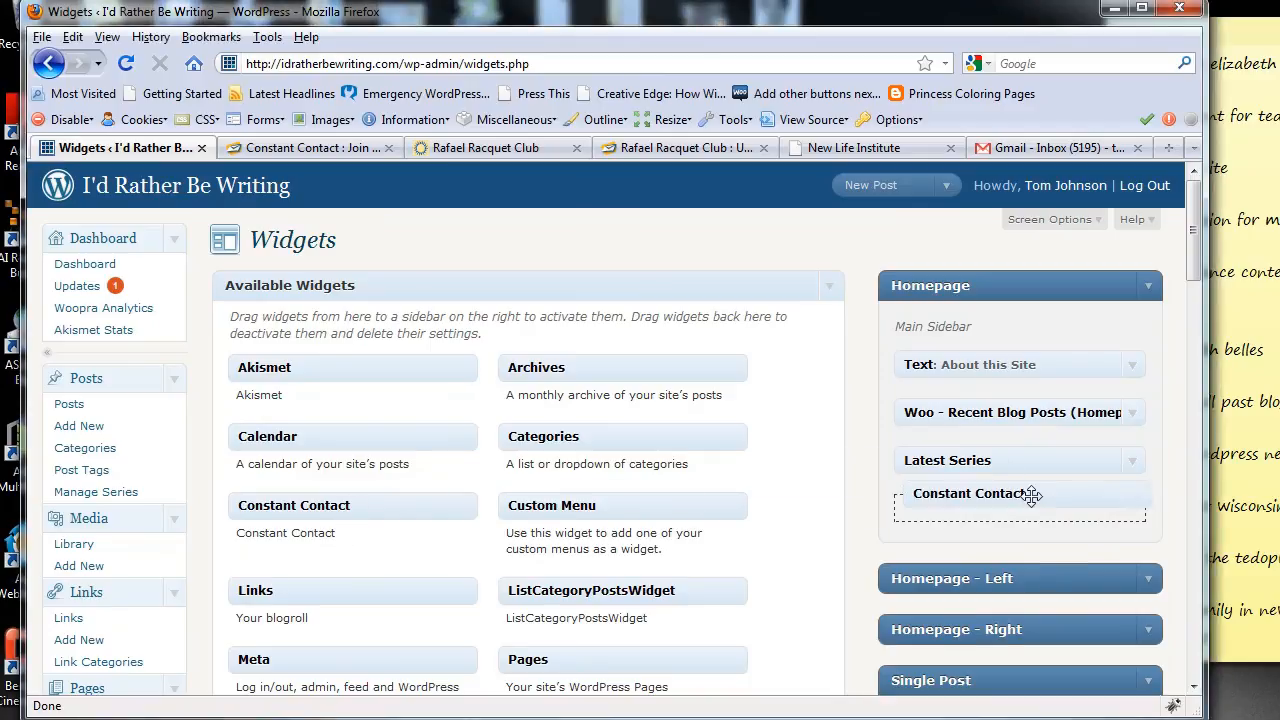
Step: Expand the Constant Contact widget's settings in the Homepage sidebar
left_click(1019, 494)
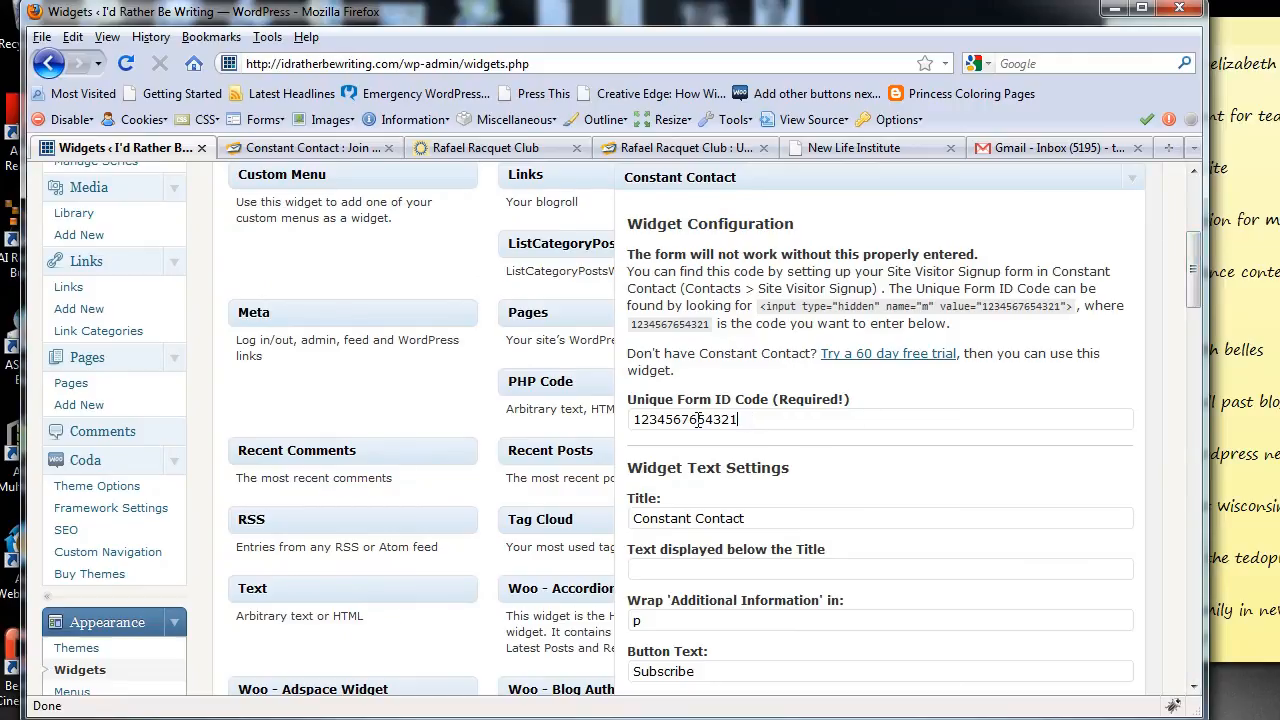
right_click(683, 419)
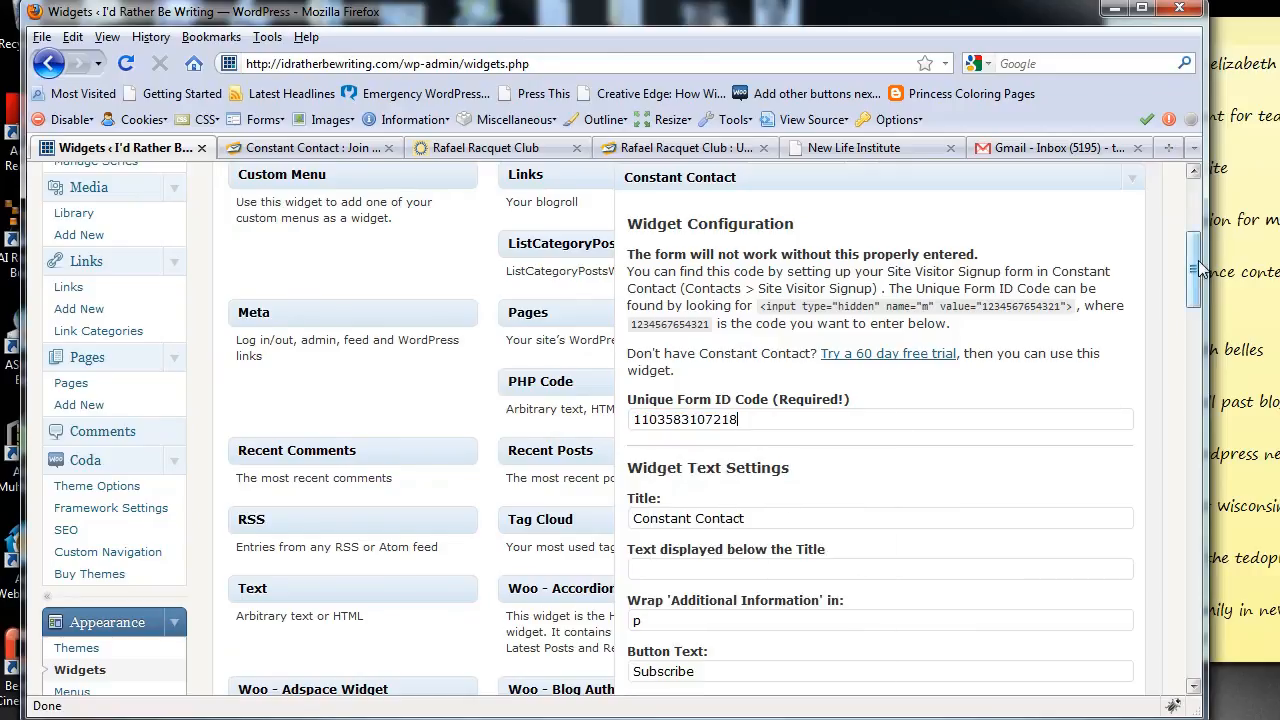
scroll("down", 3)
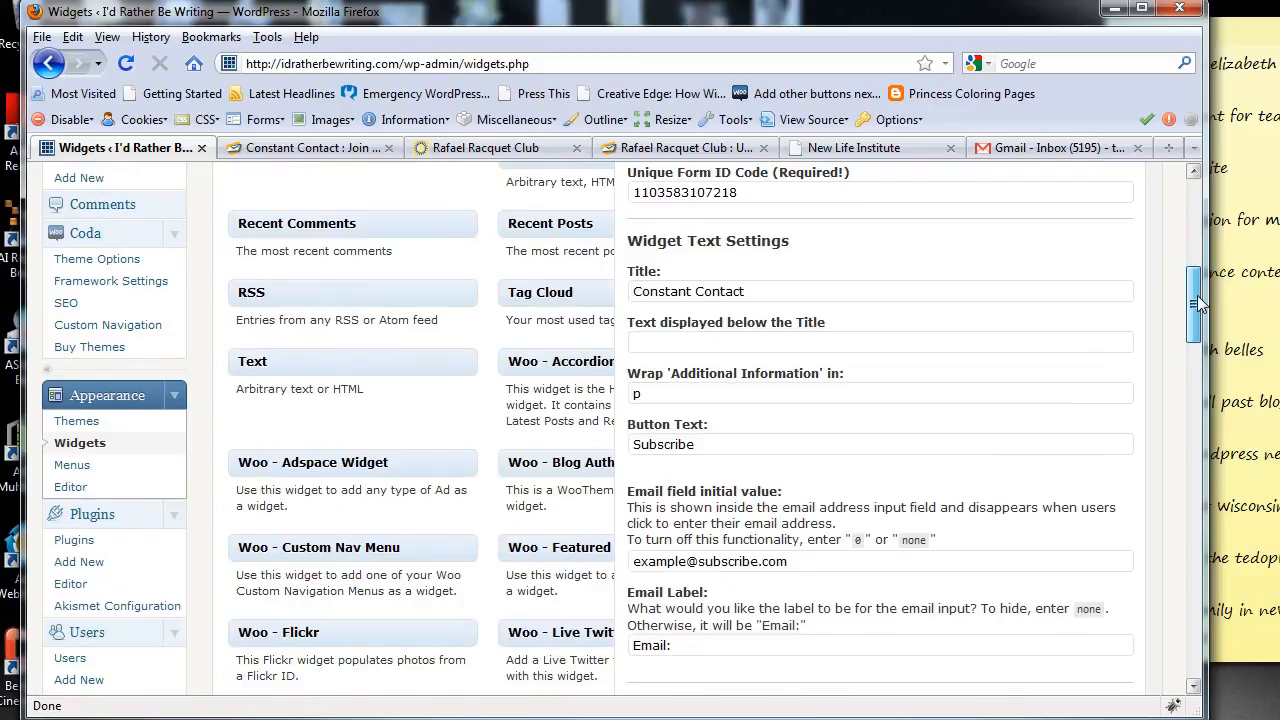
Step: Set Show SafeSubscribe to Do Not Display and save the widget
scroll("down", 3)
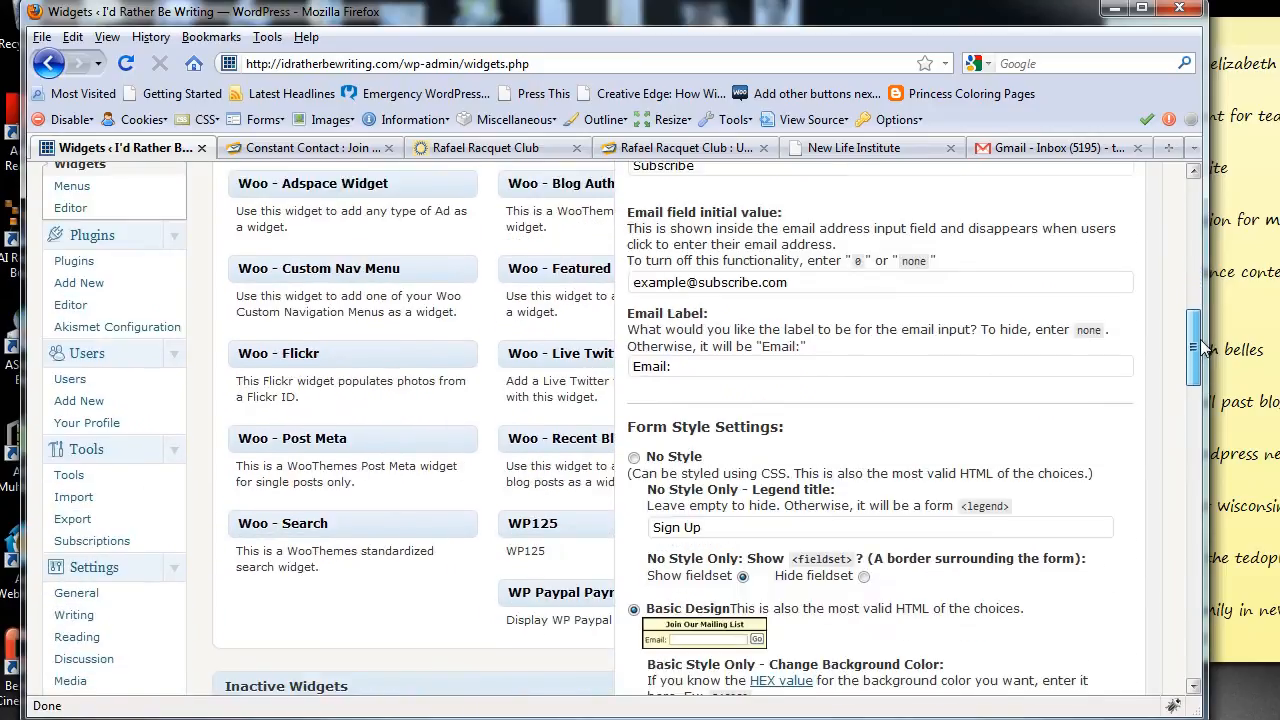
scroll("down", 3)
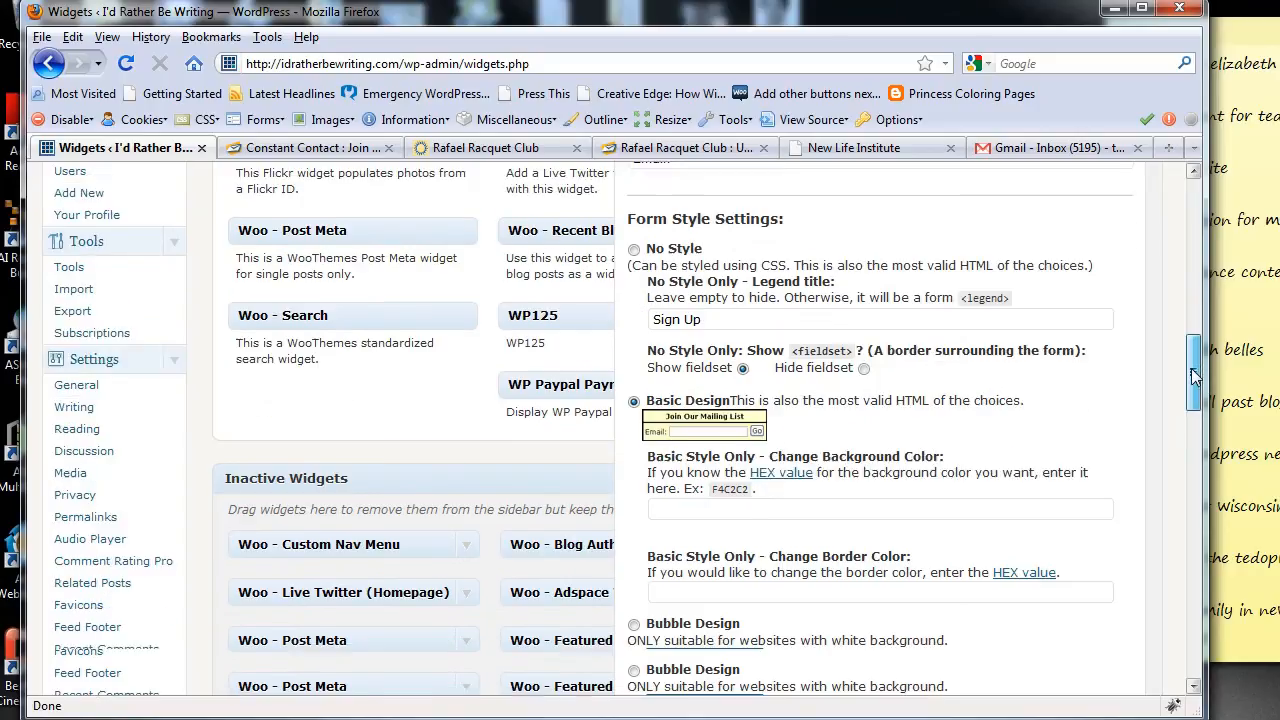
scroll("down", 3)
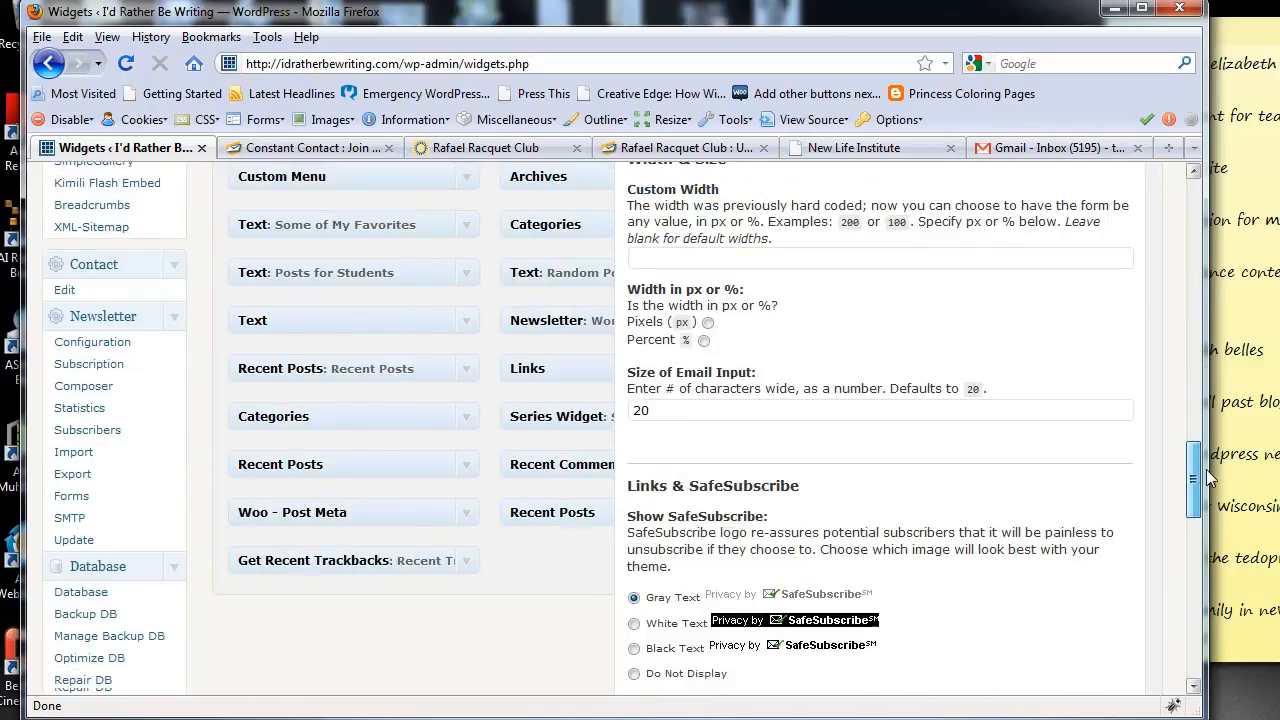
scroll("down", 3)
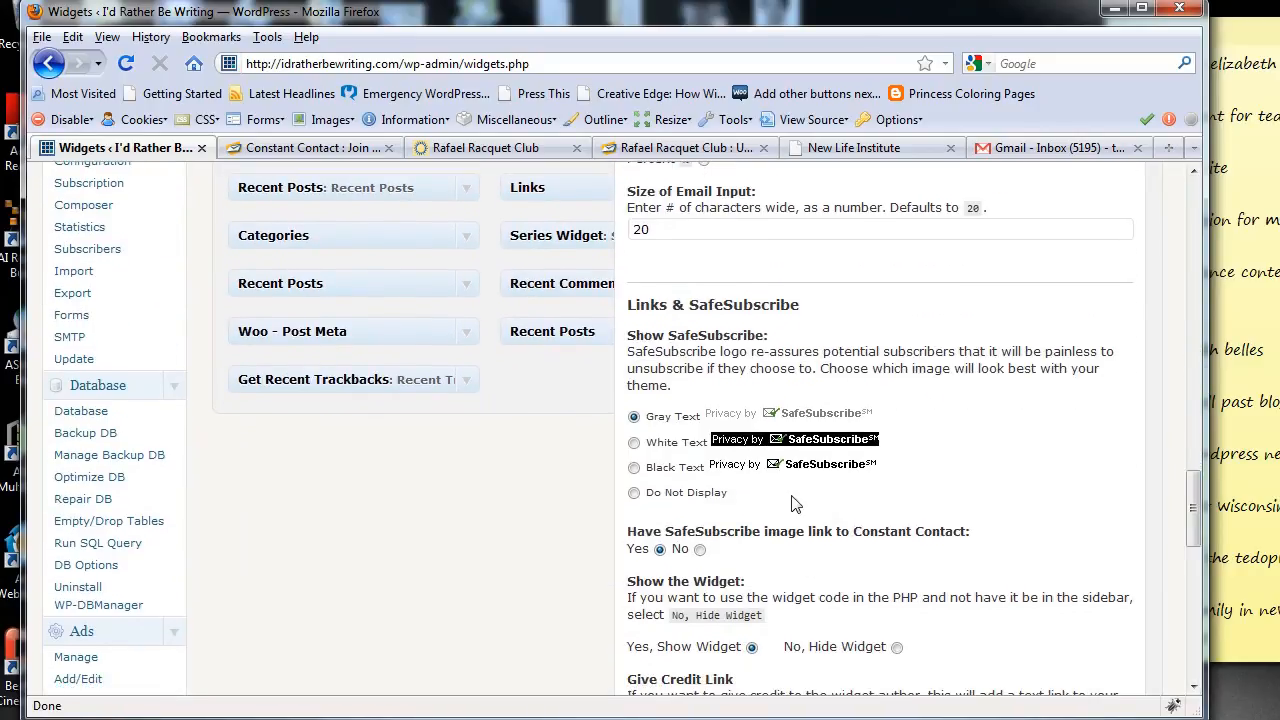
scroll("down", 3)
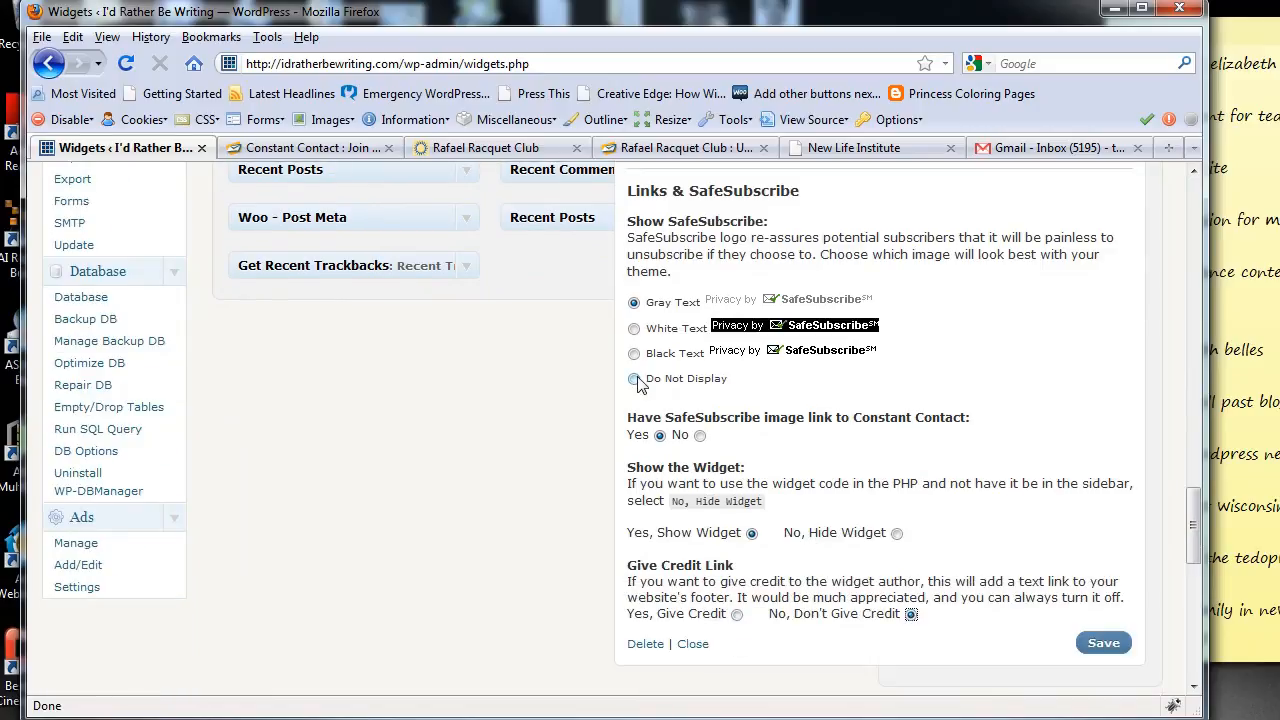
left_click(1103, 643)
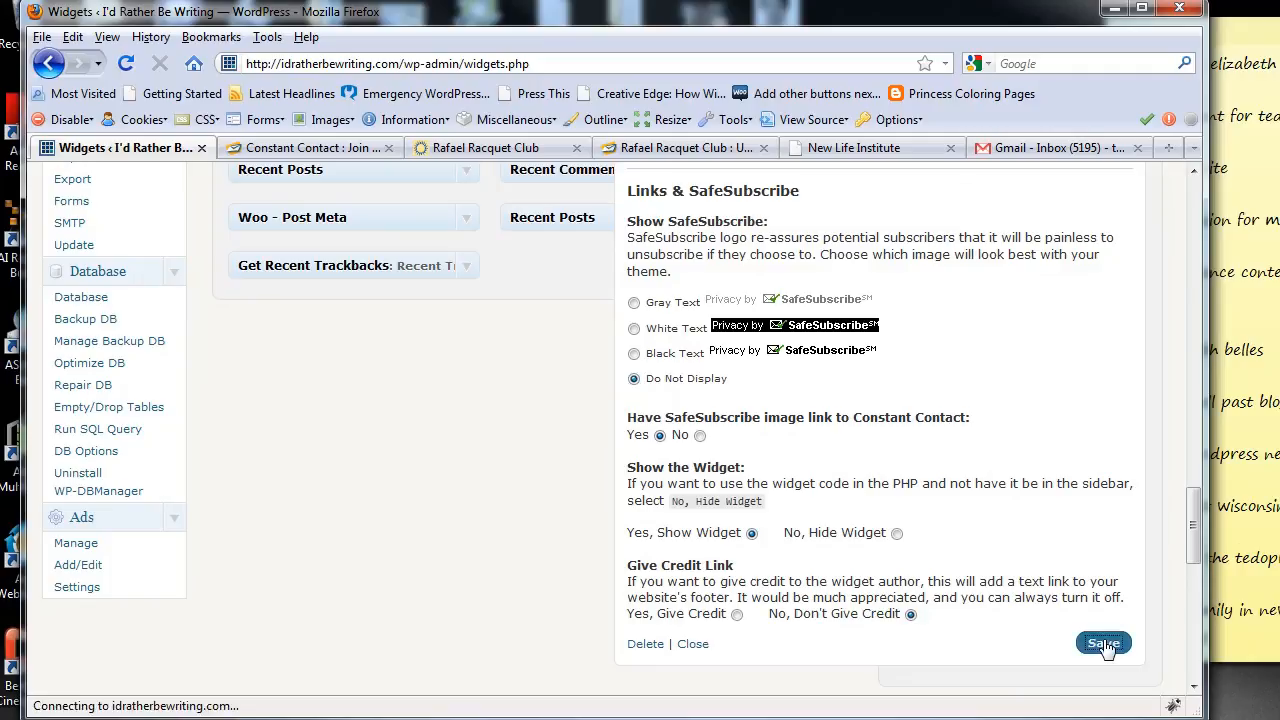
left_click(1103, 643)
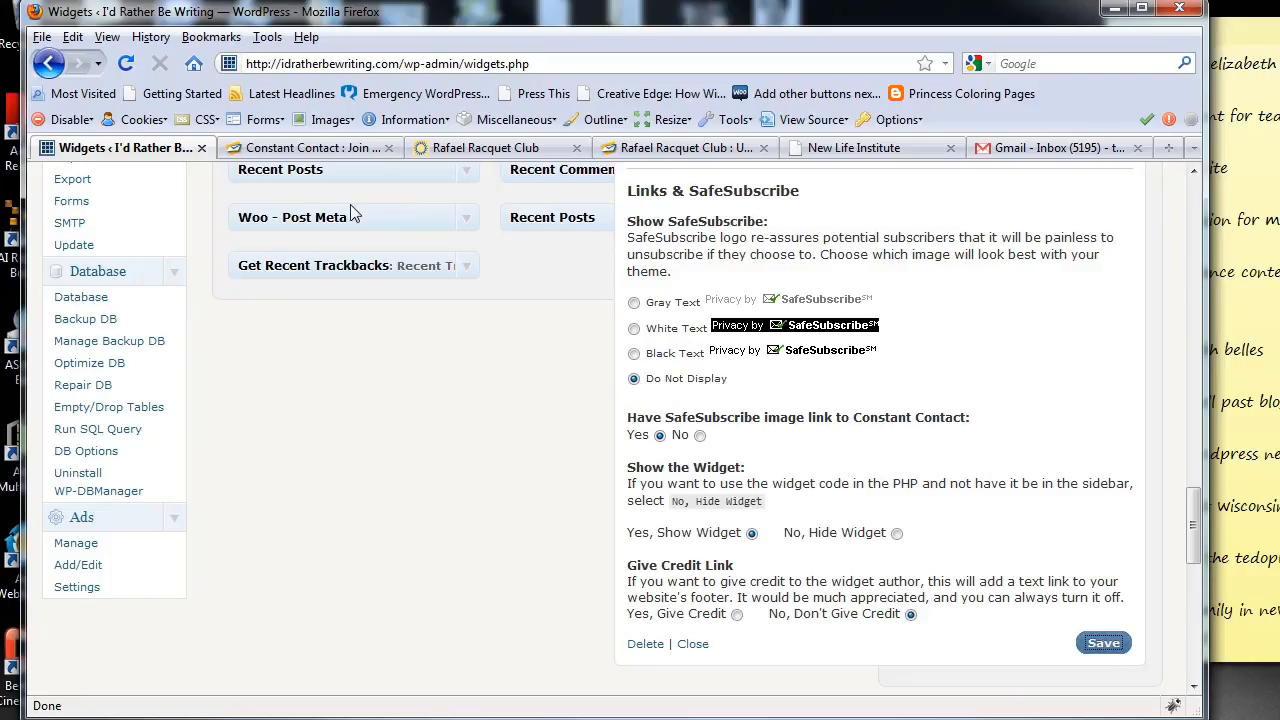